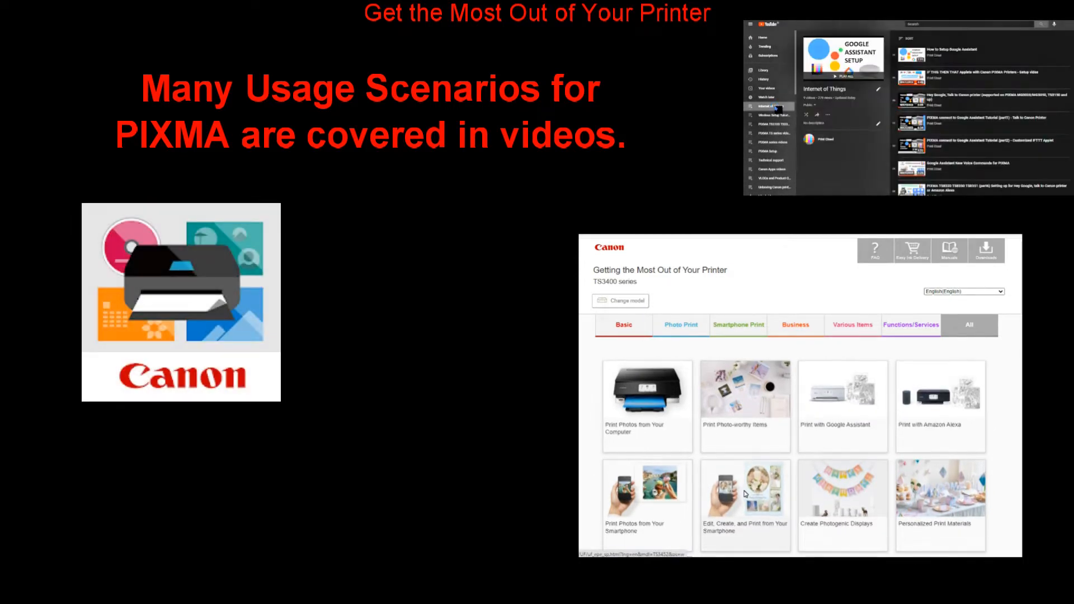
- Search 'canon' in the App Store, pick Canon PRINT Inkjet/SELPHY and launch it
{"action": "scroll", "scroll_direction": "down", "scroll_amount": 3}
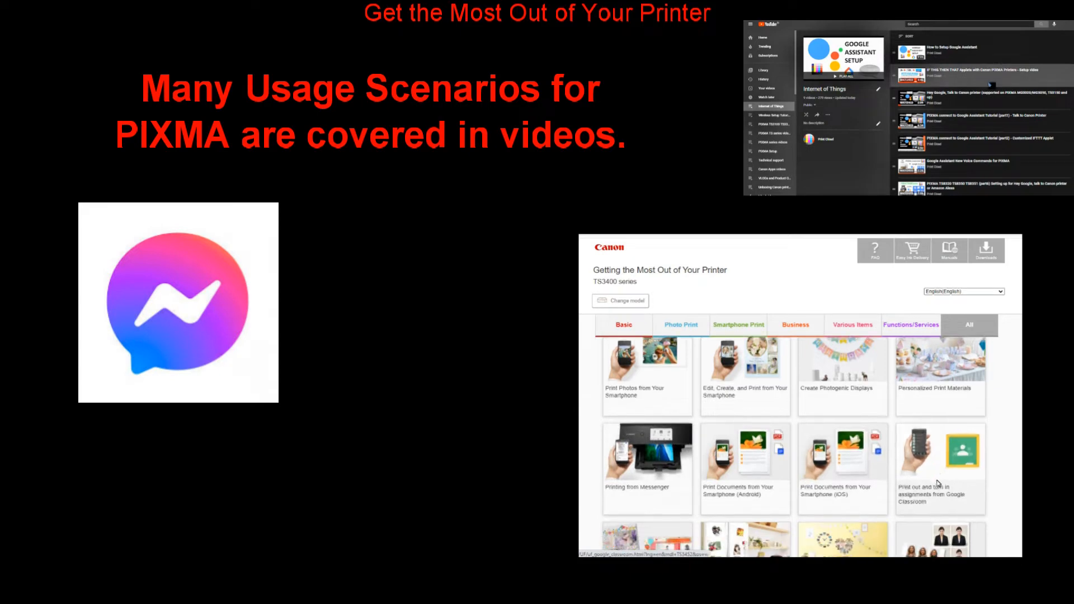
{"action": "scroll", "scroll_direction": "down", "scroll_amount": 3}
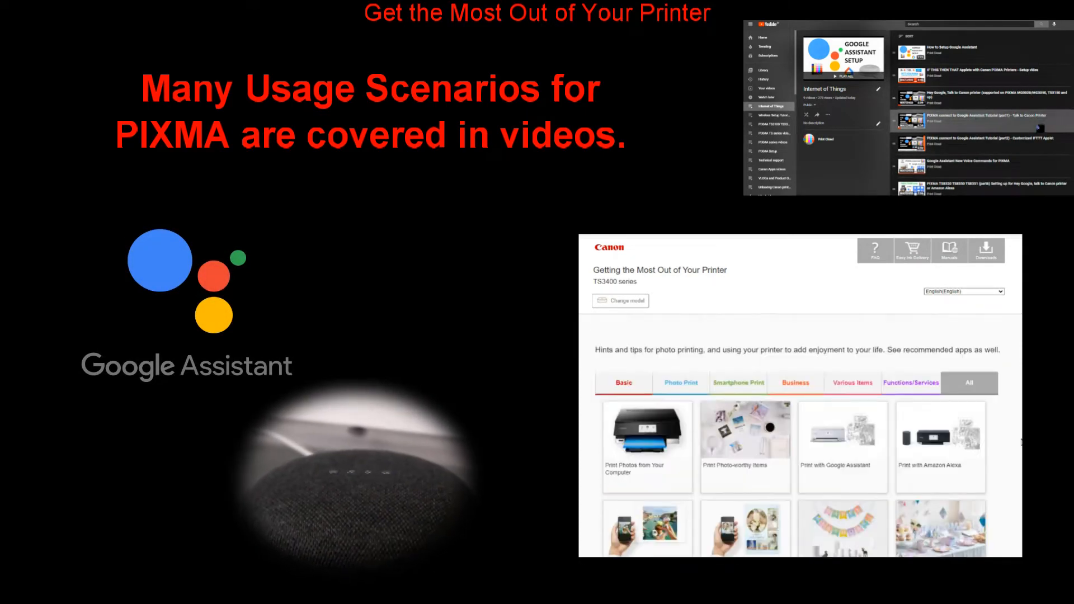
{"action": "left_click", "coordinate": [794, 383]}
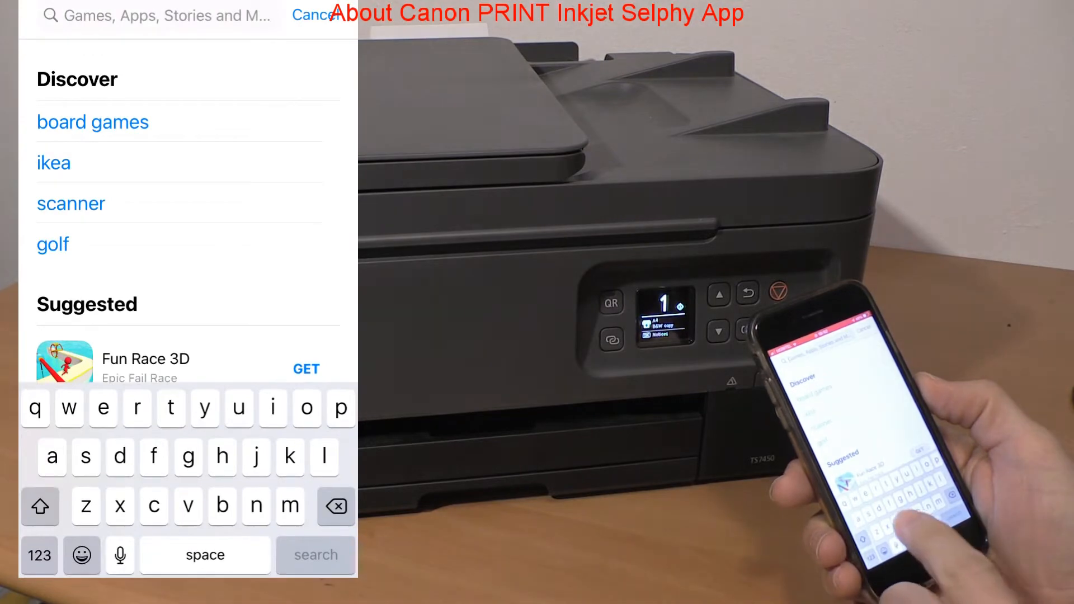
{"action": "type", "text": "canon print inkjet/selphy"}
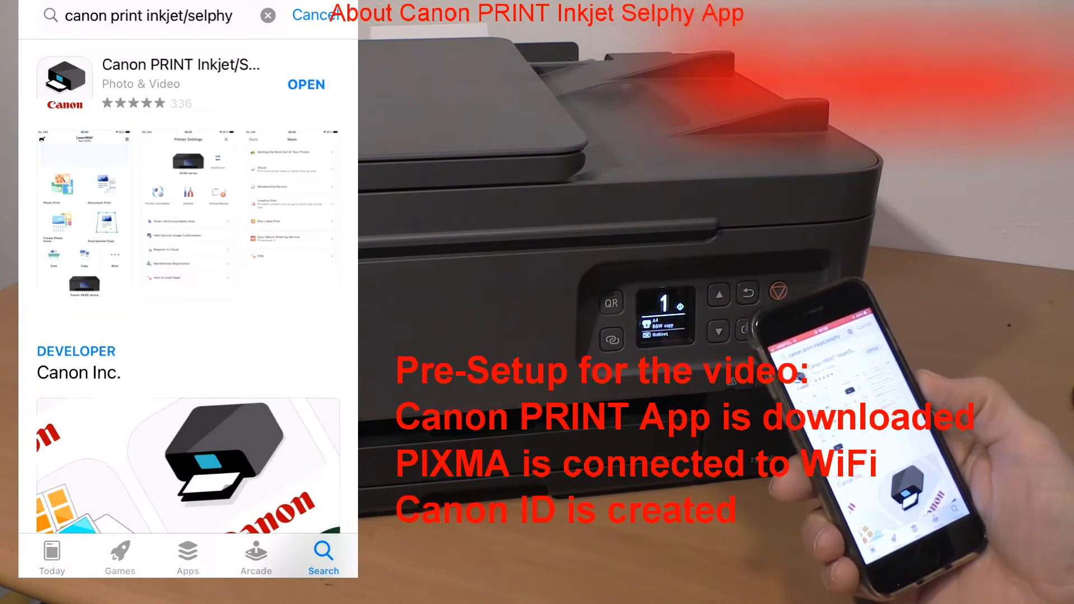
{"action": "left_click", "coordinate": [182, 65]}
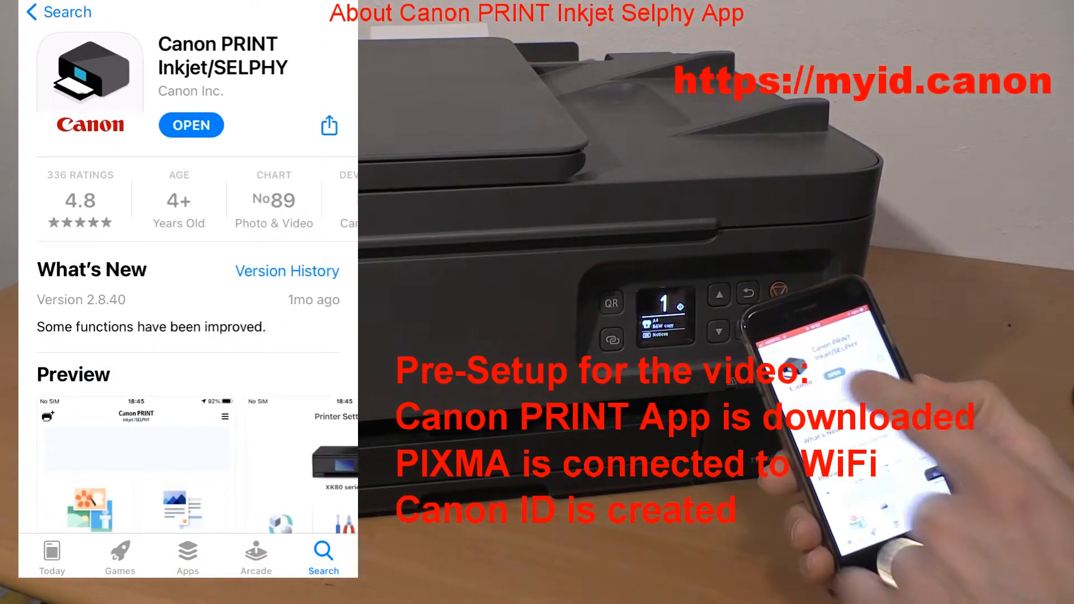
{"action": "left_click", "coordinate": [192, 124]}
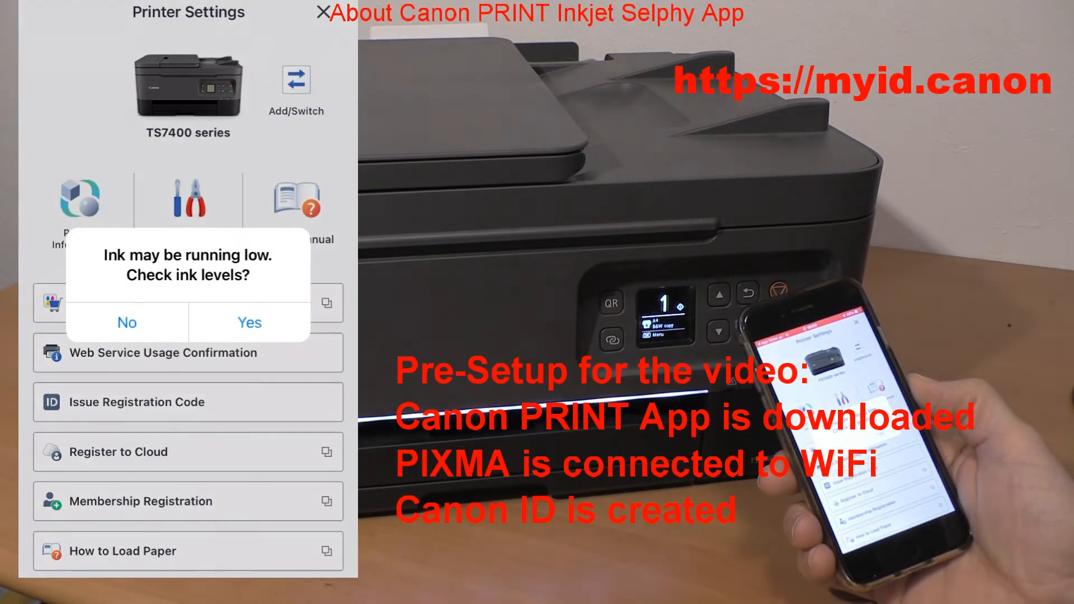
- Answer No to the low-ink check and move on to the cloud services list
{"action": "left_click", "coordinate": [126, 322]}
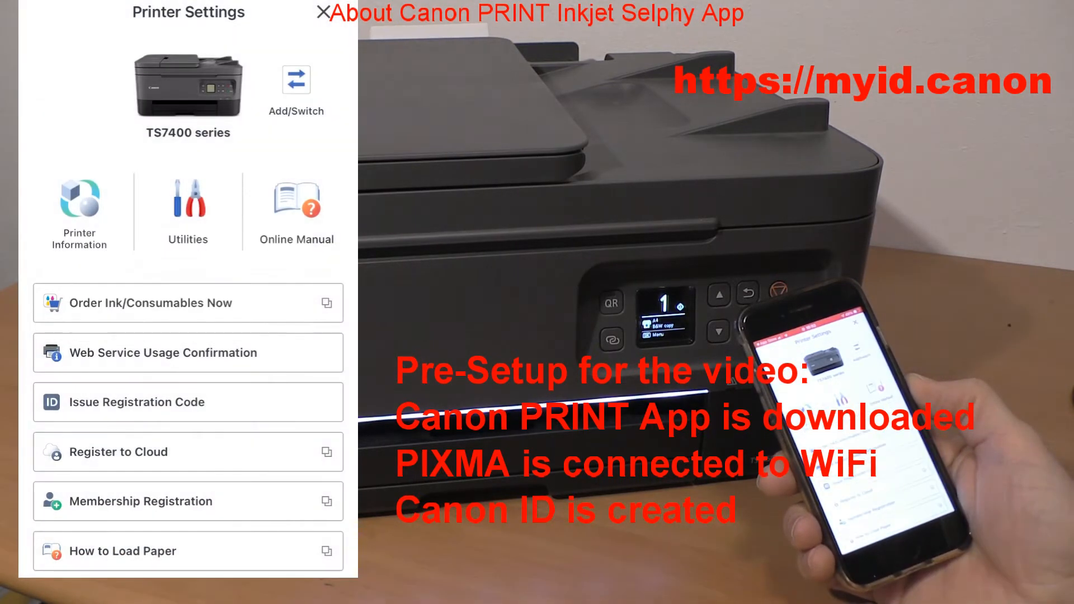
{"action": "left_click", "coordinate": [79, 213]}
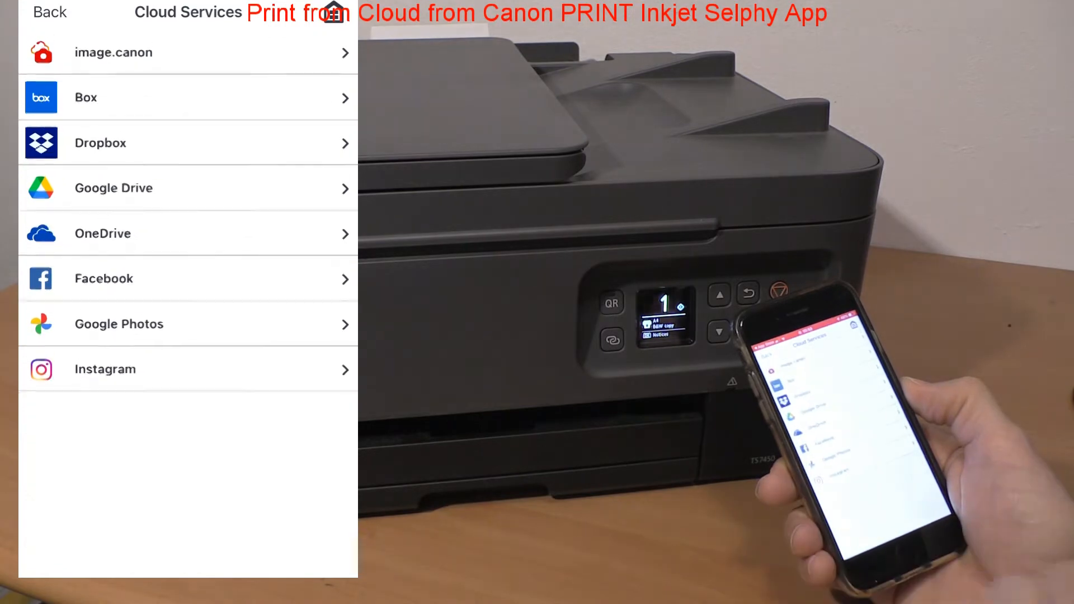
- Choose Google Drive under Cloud Services and allow the app access to Drive files
{"action": "left_click", "coordinate": [113, 53]}
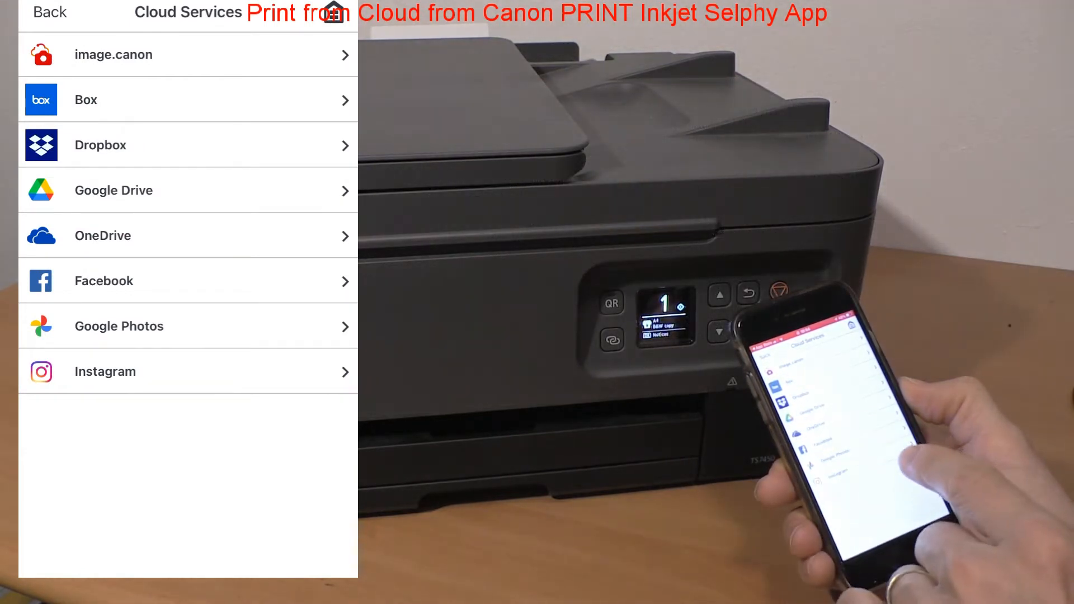
{"action": "left_click", "coordinate": [115, 190]}
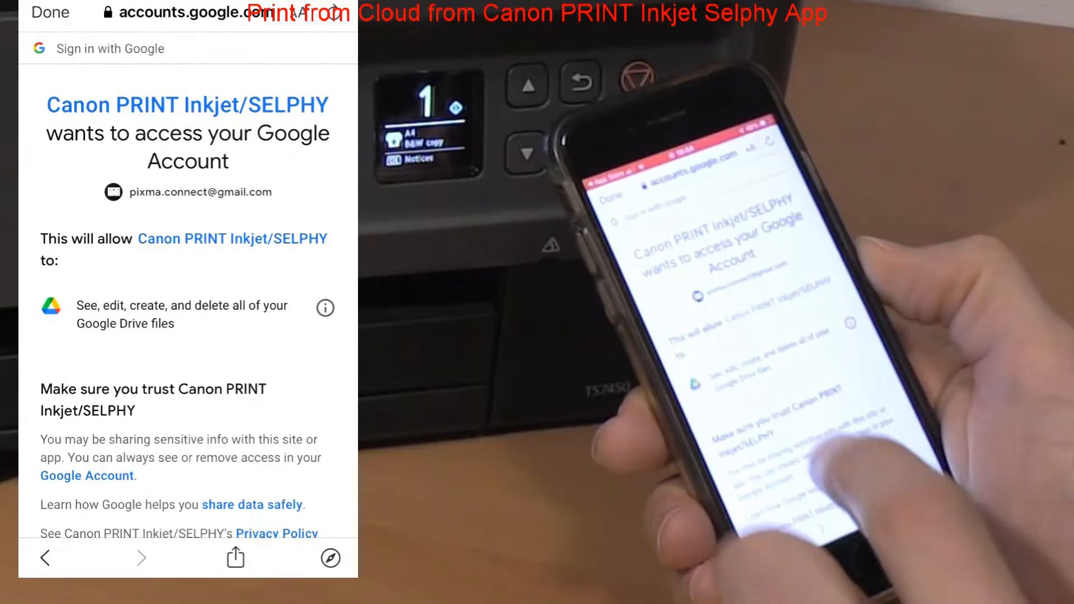
{"action": "scroll", "scroll_direction": "down", "scroll_amount": 3}
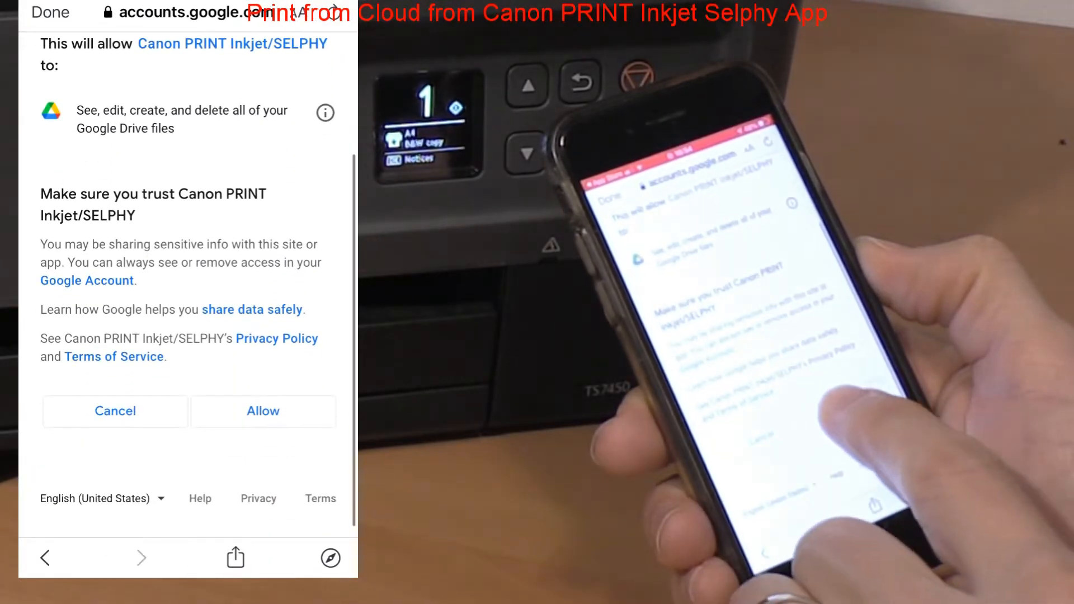
{"action": "left_click", "coordinate": [262, 411]}
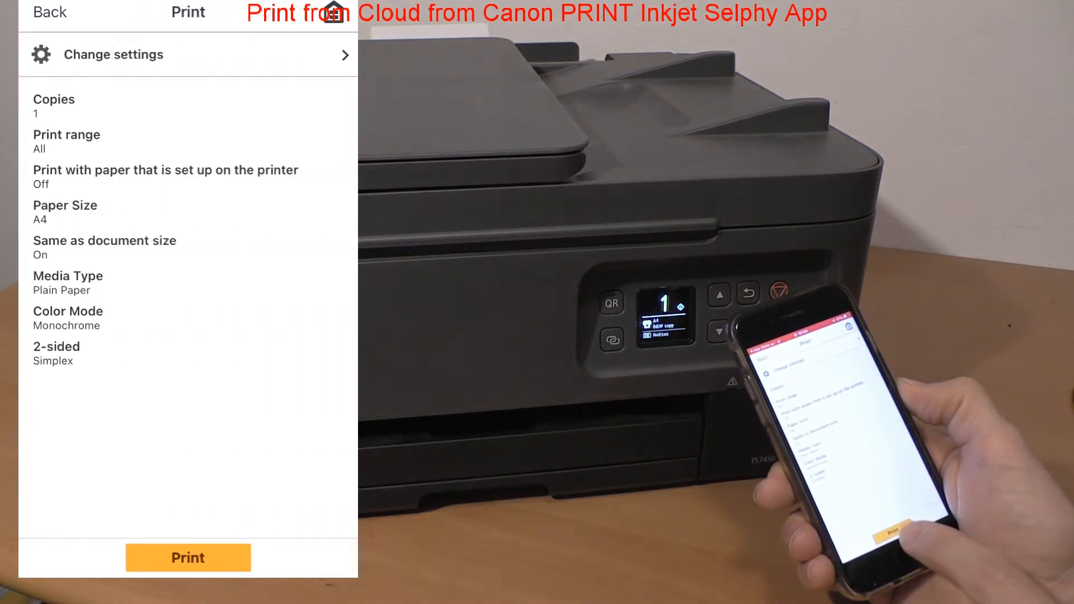
- Print the cloud document as 1 monochrome A4 simplex copy
{"action": "left_click", "coordinate": [188, 557]}
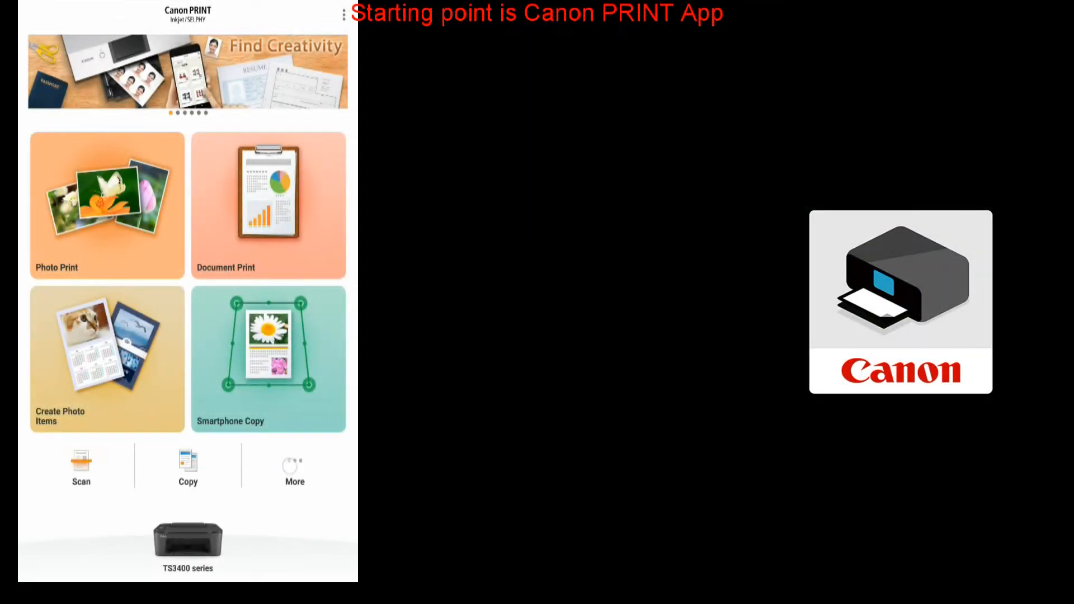
- Issue a registration code for the TS3400 series, copy it and close the popup
{"action": "left_click", "coordinate": [295, 468]}
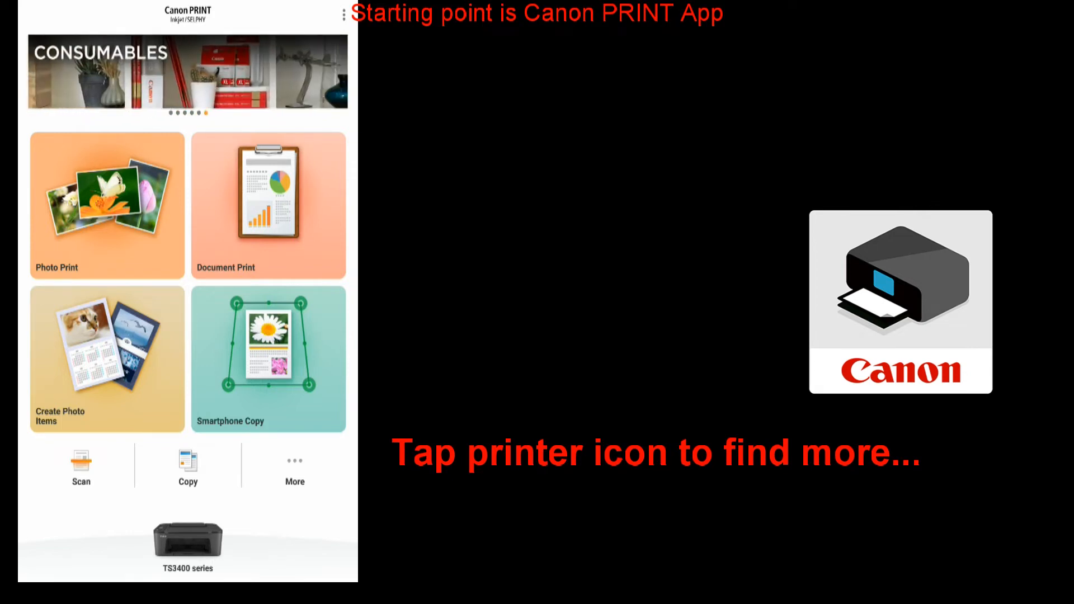
{"action": "left_click", "coordinate": [187, 542]}
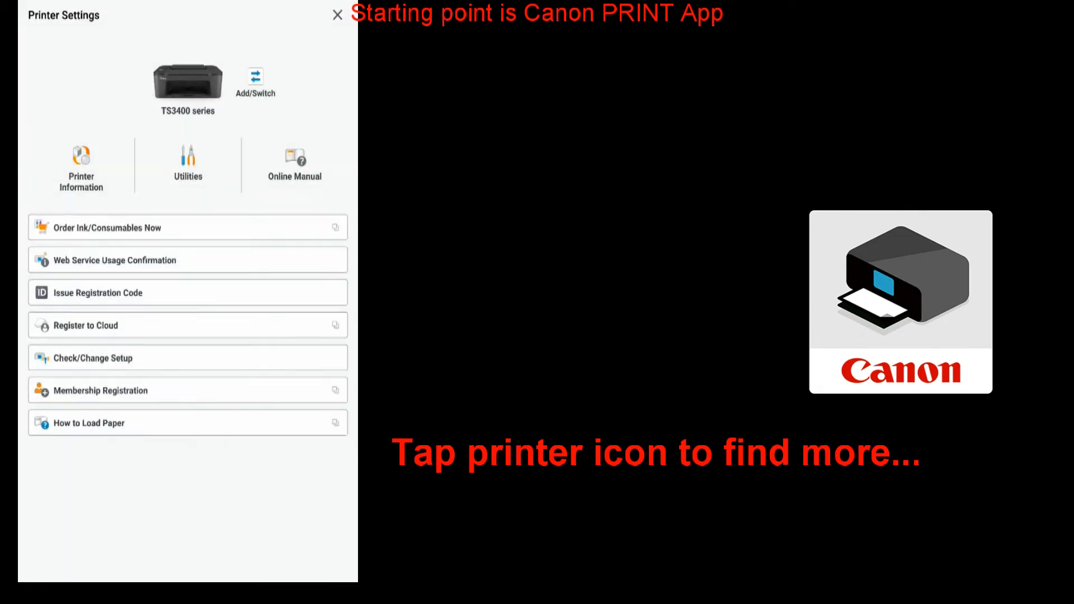
{"action": "left_click", "coordinate": [81, 154]}
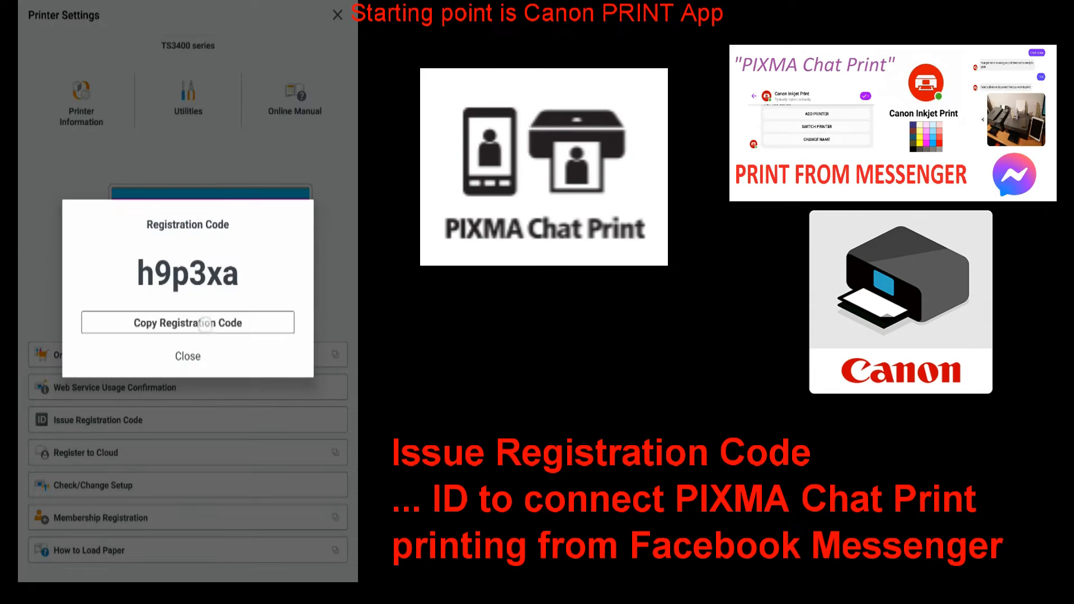
{"action": "left_click", "coordinate": [187, 323]}
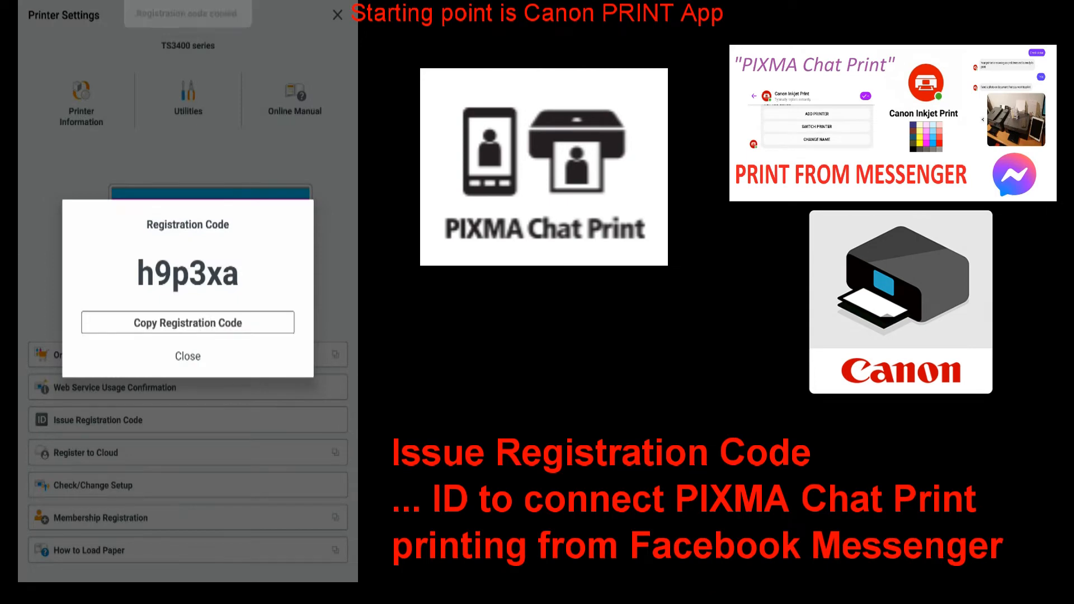
{"action": "left_click", "coordinate": [187, 323]}
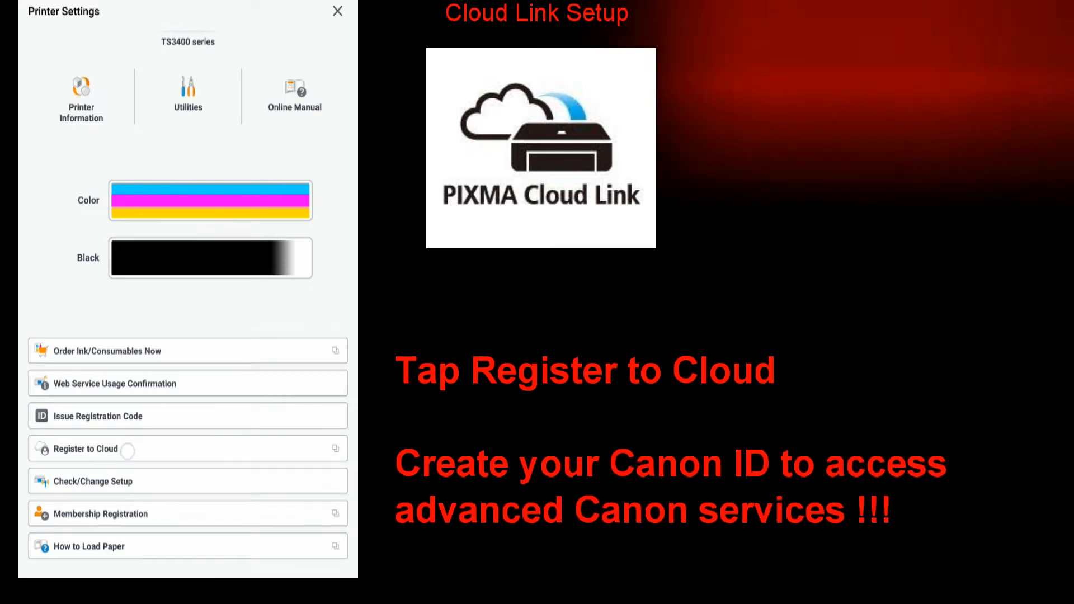
- Register the TS3400 series to IJ Cloud Printing Center and confirm OK to authenticate
{"action": "left_click", "coordinate": [88, 449]}
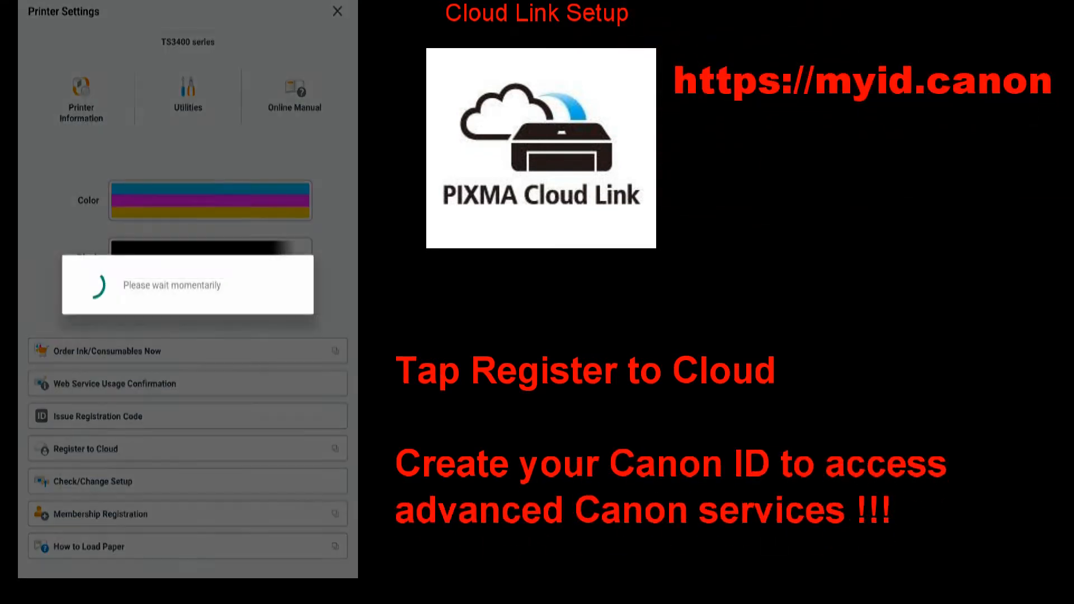
{"action": "left_click", "coordinate": [87, 449]}
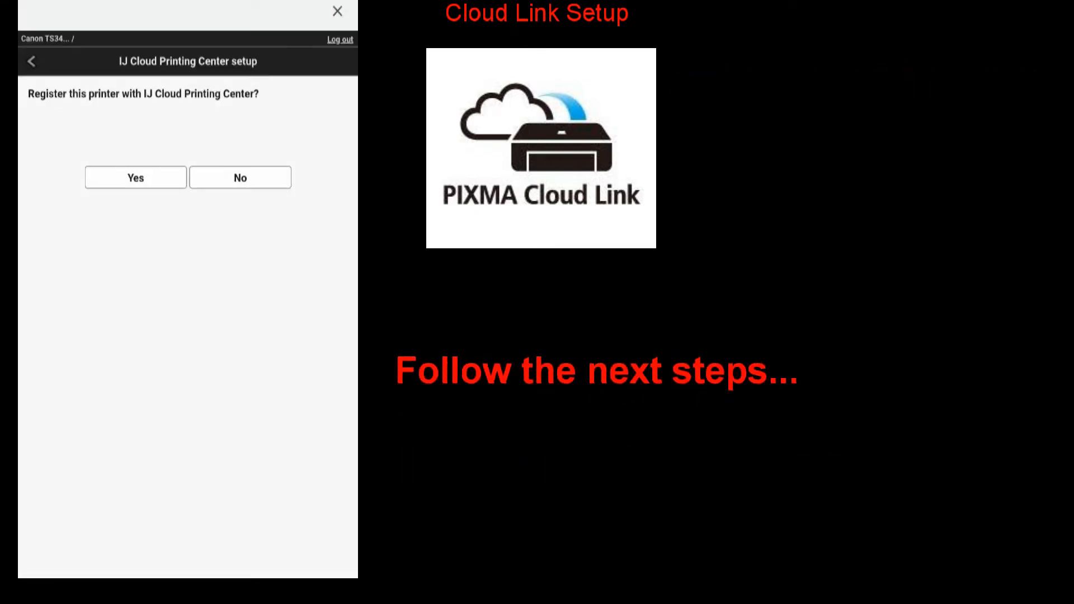
{"action": "left_click", "coordinate": [135, 177]}
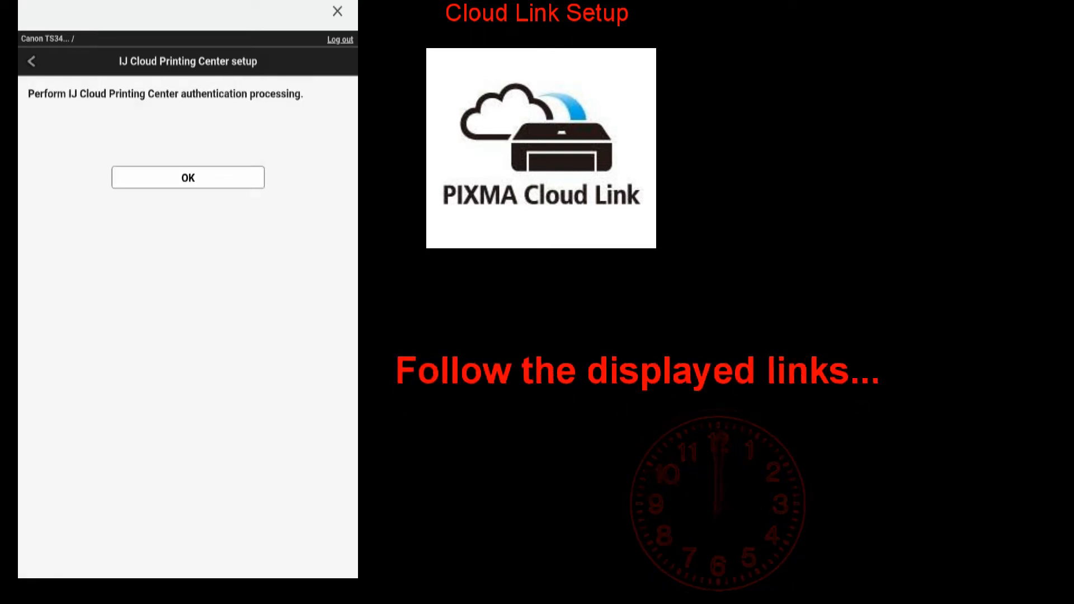
{"action": "left_click", "coordinate": [187, 178]}
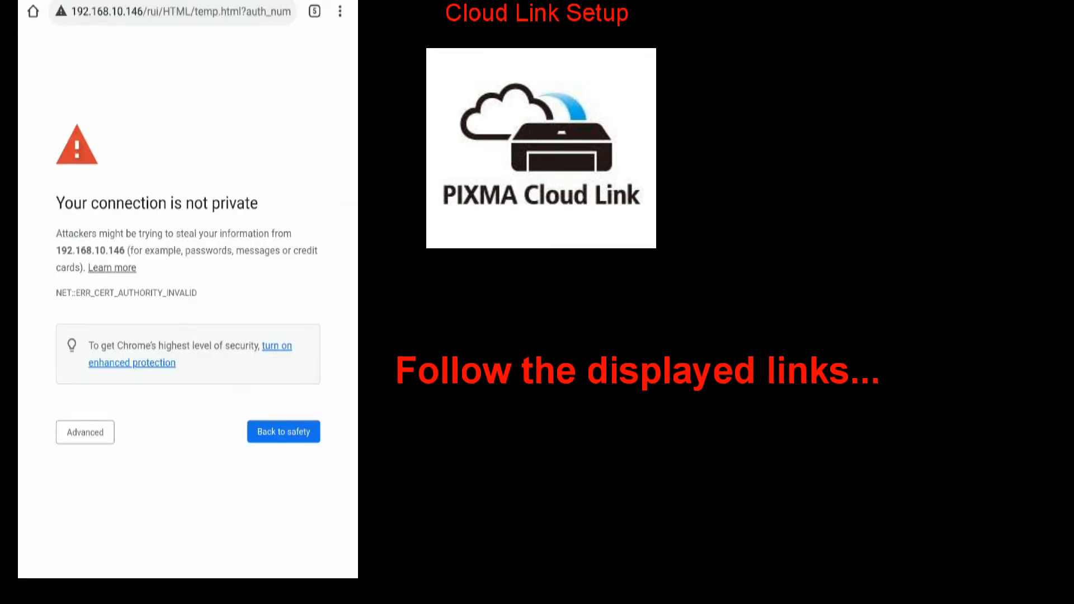
- Proceed to 192.168.10.146 despite the certificate warning, confirm service registration and select the added printer
{"action": "left_click", "coordinate": [84, 432]}
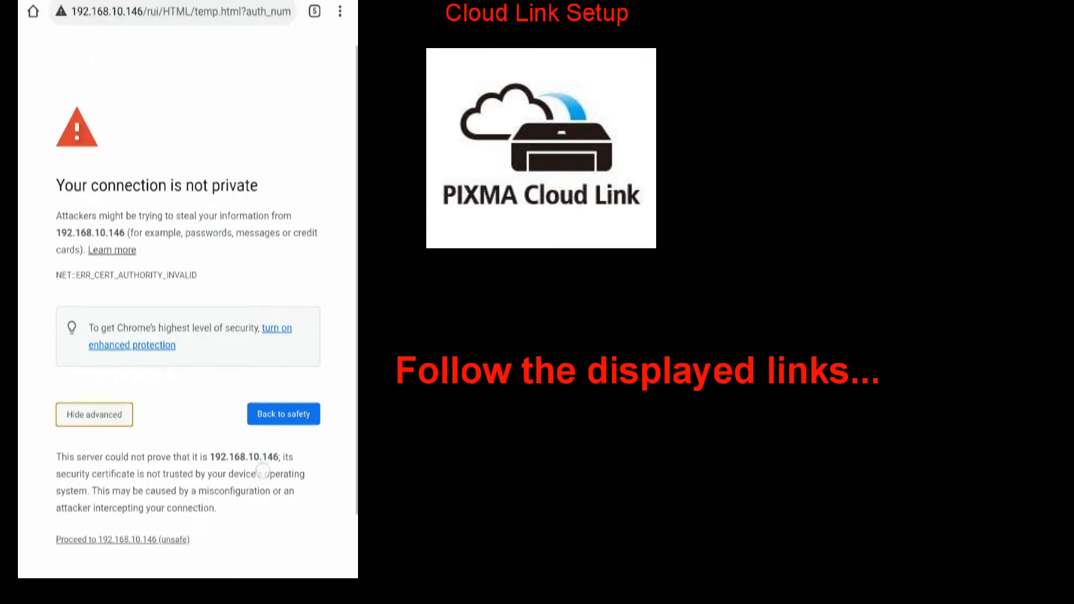
{"action": "left_click", "coordinate": [122, 539]}
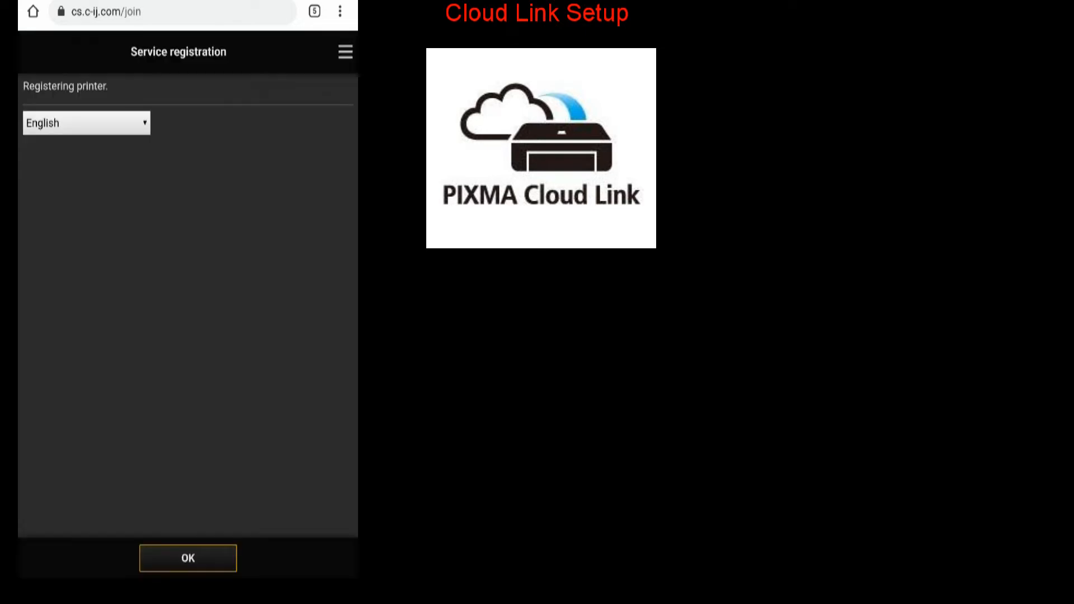
{"action": "left_click", "coordinate": [187, 557]}
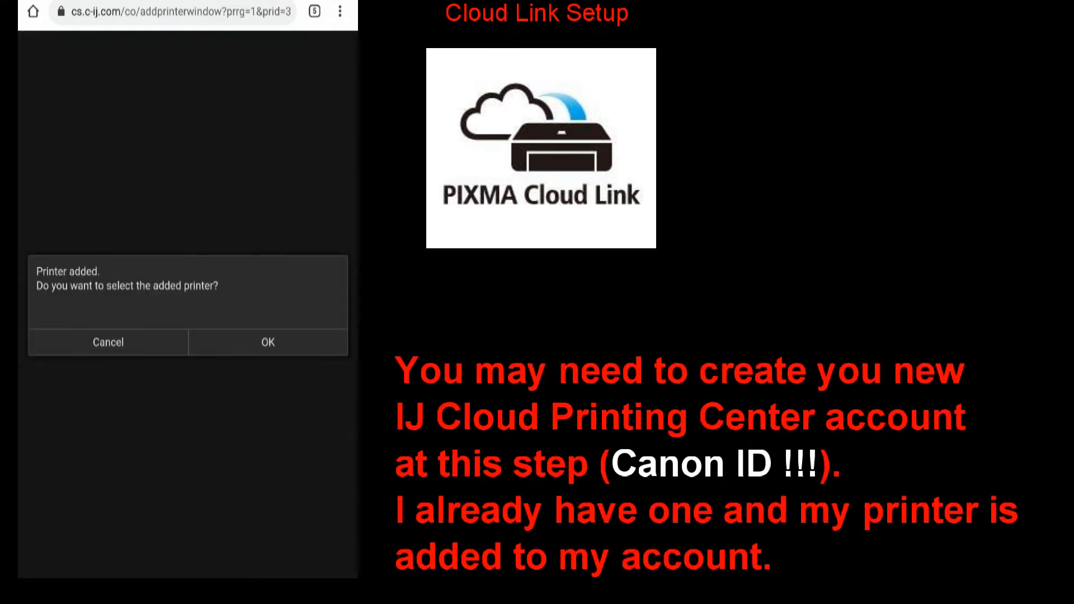
{"action": "left_click", "coordinate": [268, 343]}
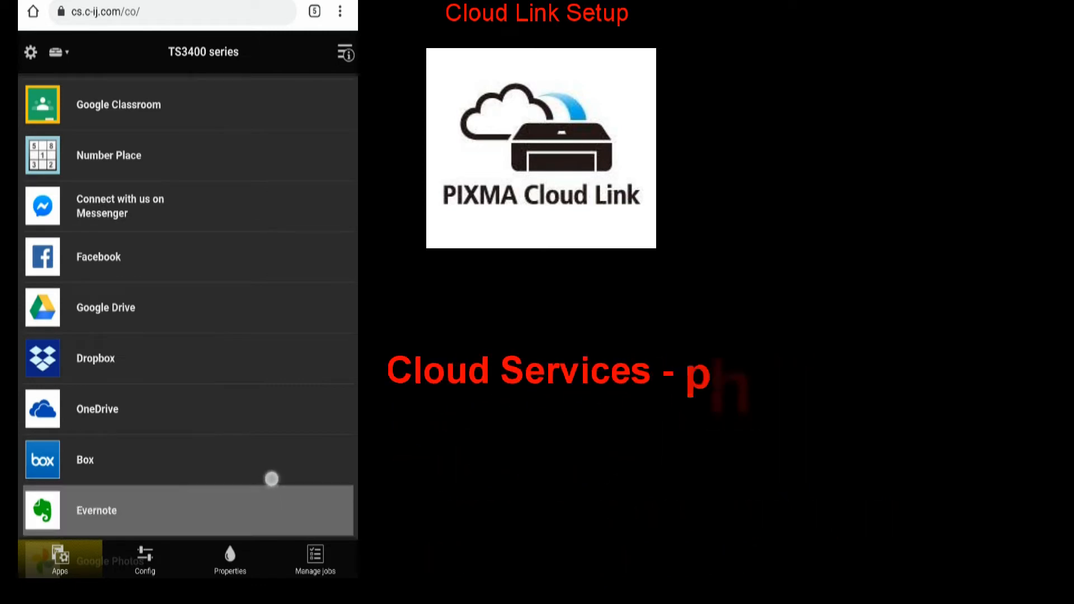
- Scroll the Apps list of TS3400 series cloud services down to Google Drive
{"action": "scroll", "scroll_direction": "down", "scroll_amount": 3}
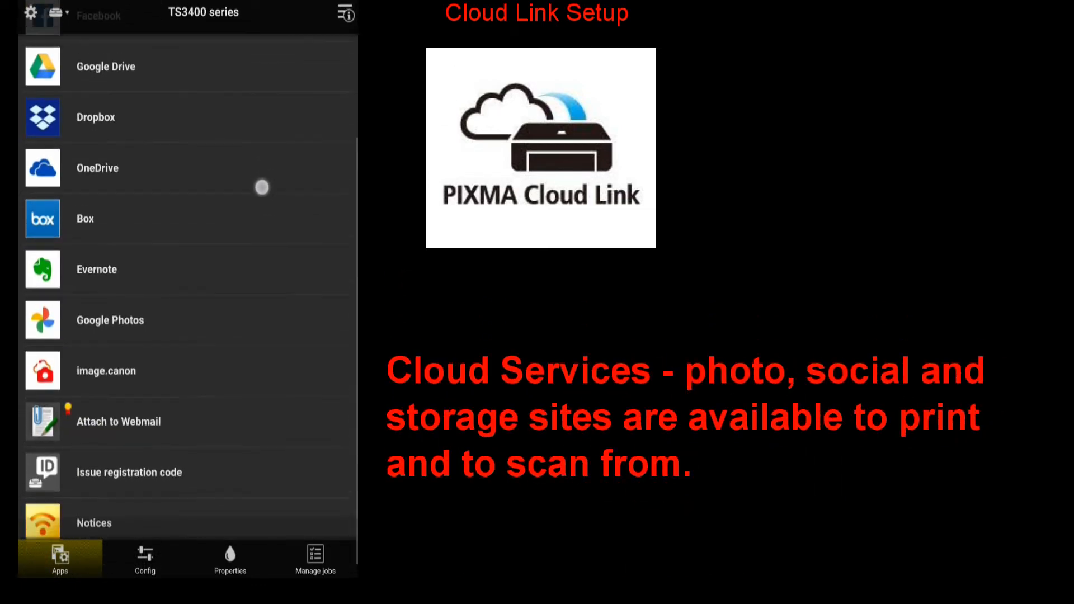
{"action": "scroll", "scroll_direction": "down", "scroll_amount": 3}
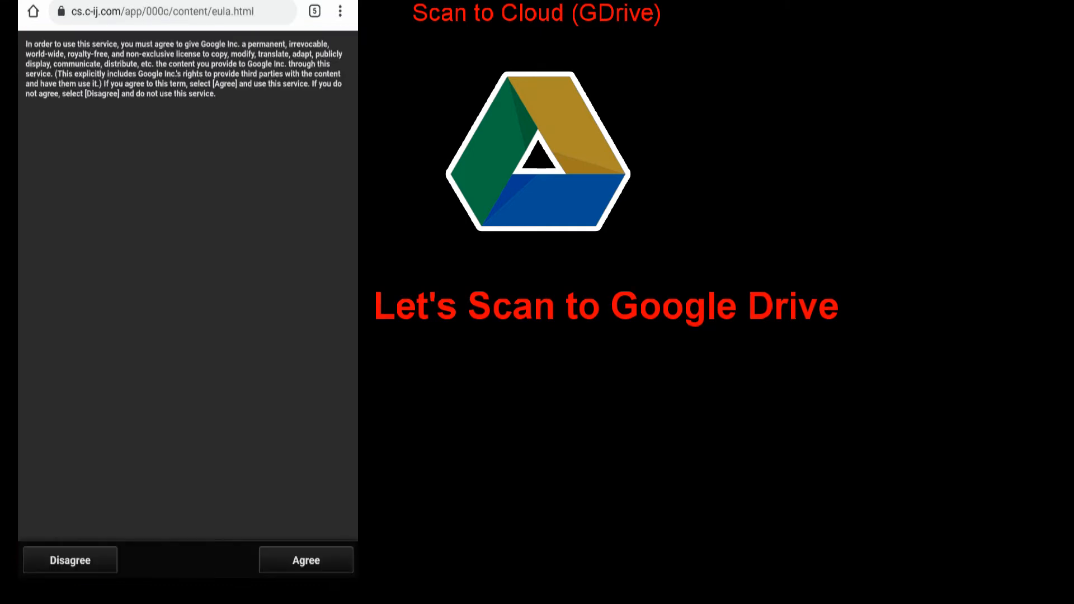
- Agree to the Google Drive license terms in IJ Cloud Printing Center
{"action": "left_click", "coordinate": [305, 560]}
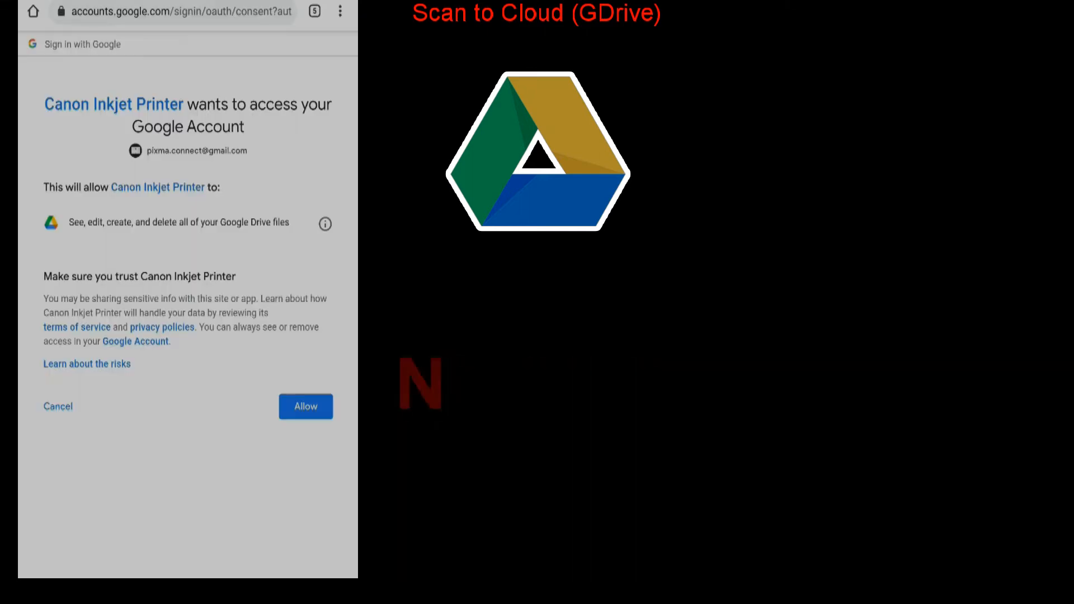
- Allow Canon Inkjet Printer access to Google Drive, reaching its Print and Scan options
{"action": "left_click", "coordinate": [306, 407]}
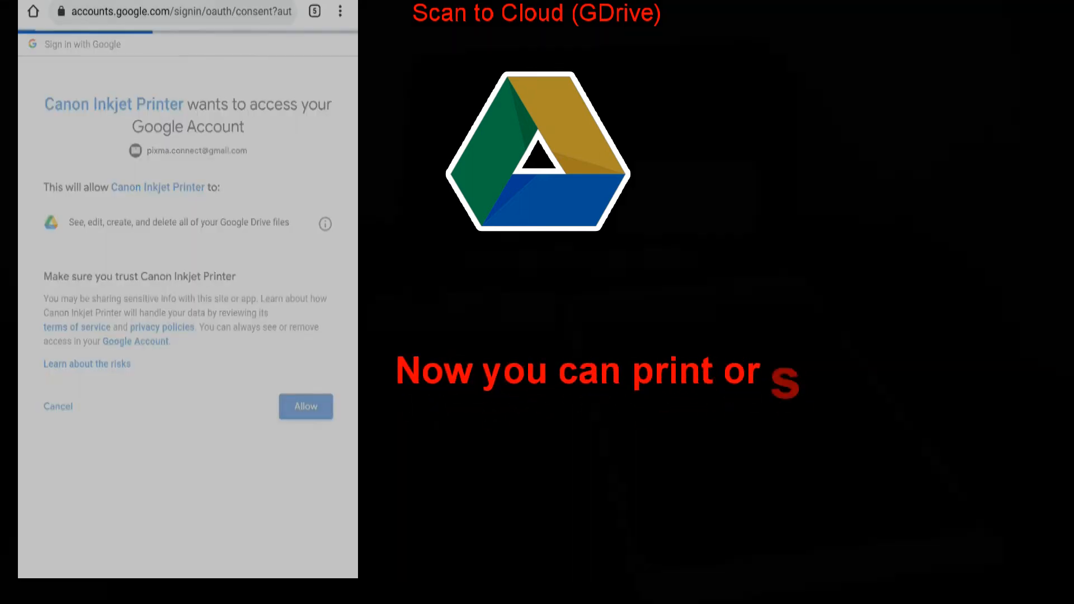
{"action": "left_click", "coordinate": [304, 406]}
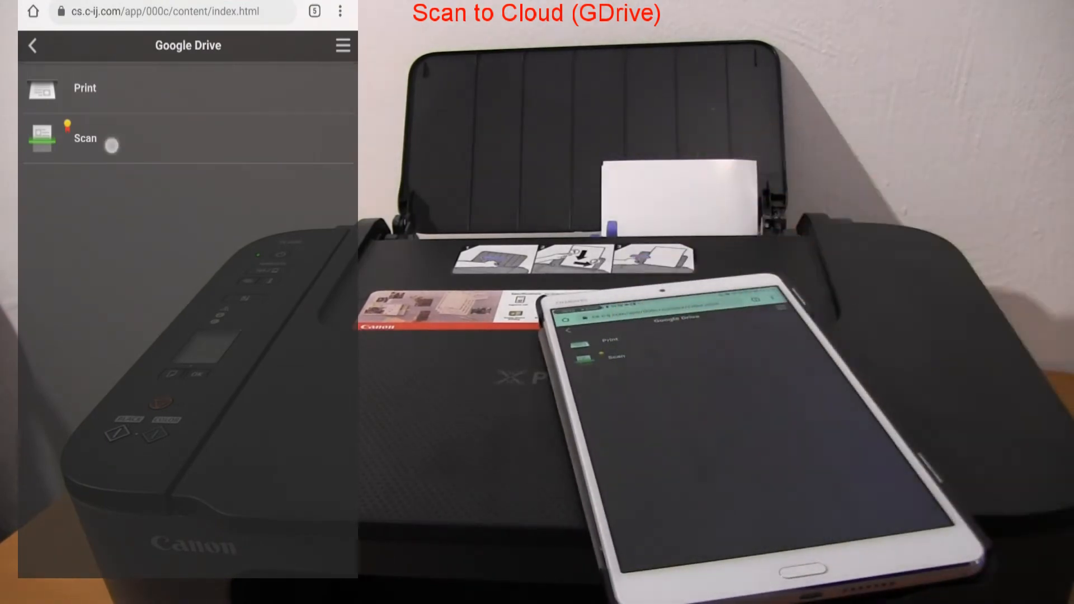
- Scan the document into Google Drive with auto source and portrait orientation, confirming the start
{"action": "left_click", "coordinate": [85, 138]}
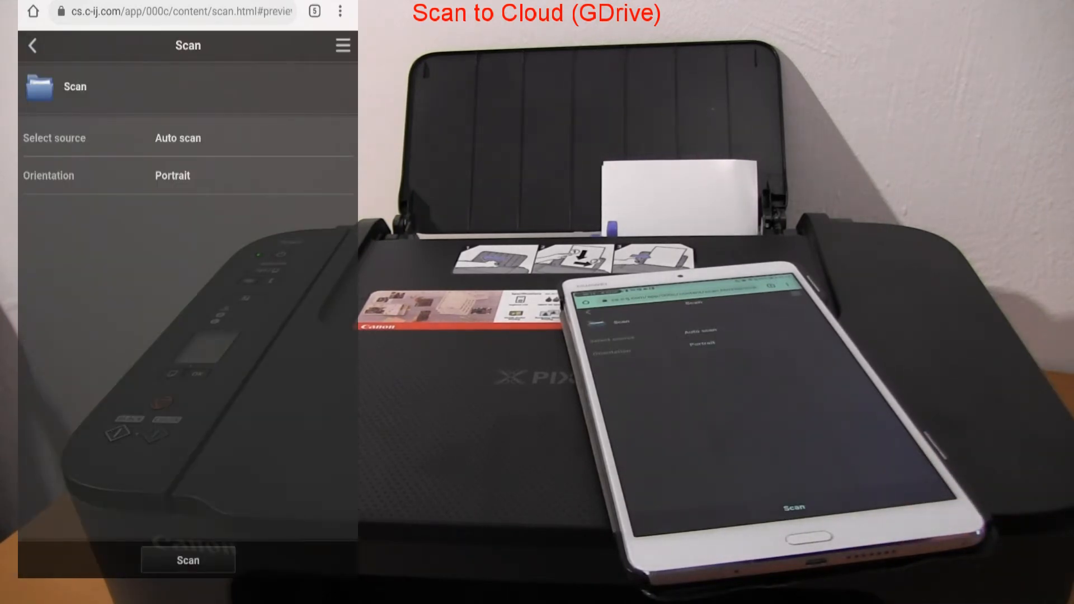
{"action": "left_click", "coordinate": [187, 560]}
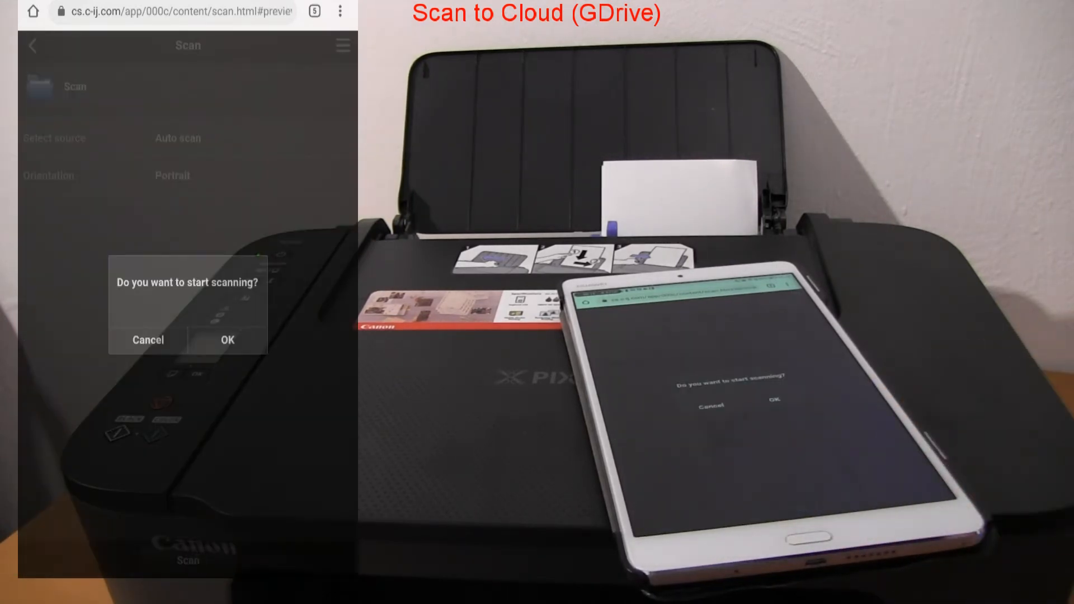
{"action": "left_click", "coordinate": [227, 340]}
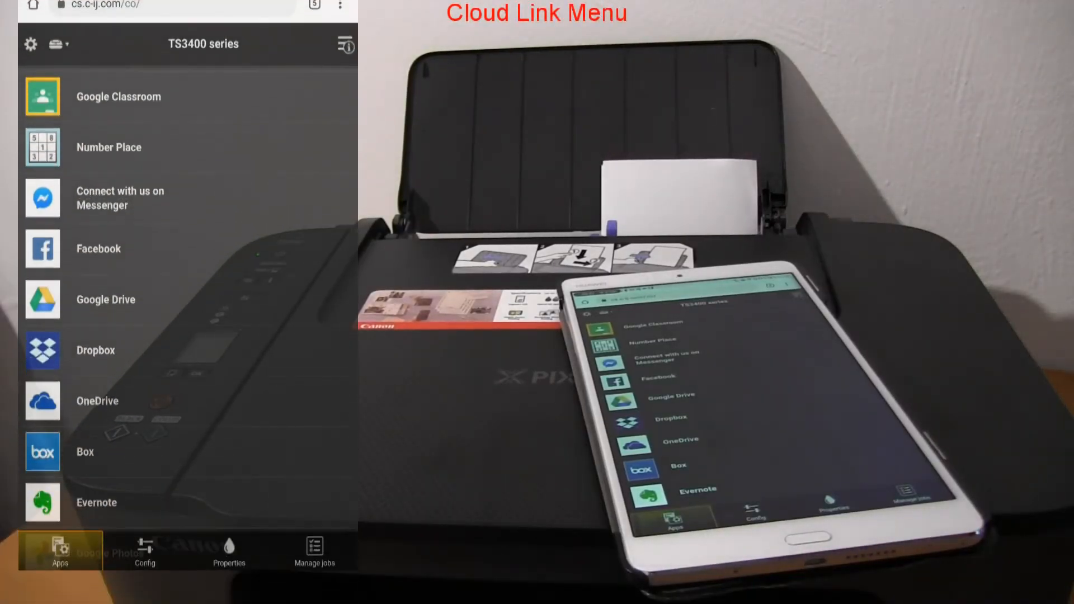
- Find Scan to E-mail in the Apps > All service list and toggle it ON
{"action": "scroll", "scroll_direction": "down", "scroll_amount": 3}
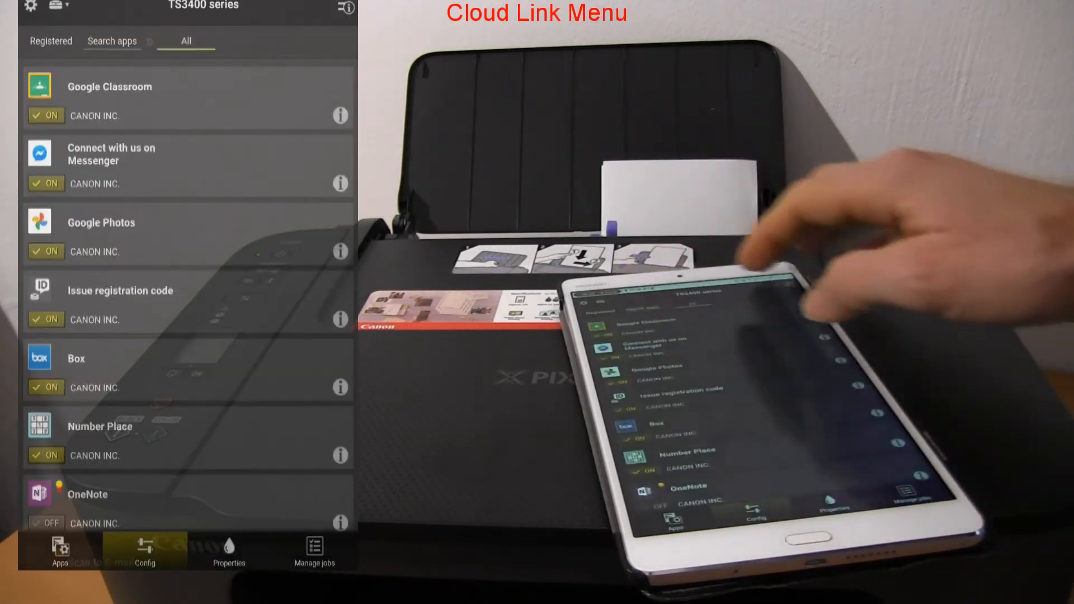
{"action": "scroll", "scroll_direction": "down", "scroll_amount": 3}
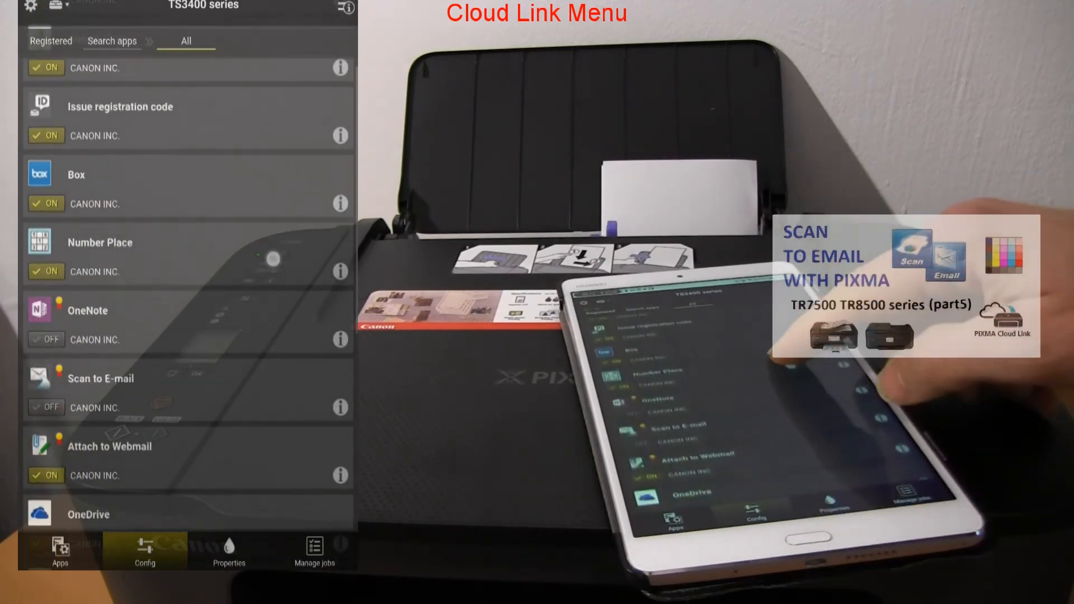
{"action": "scroll", "scroll_direction": "down", "scroll_amount": 3}
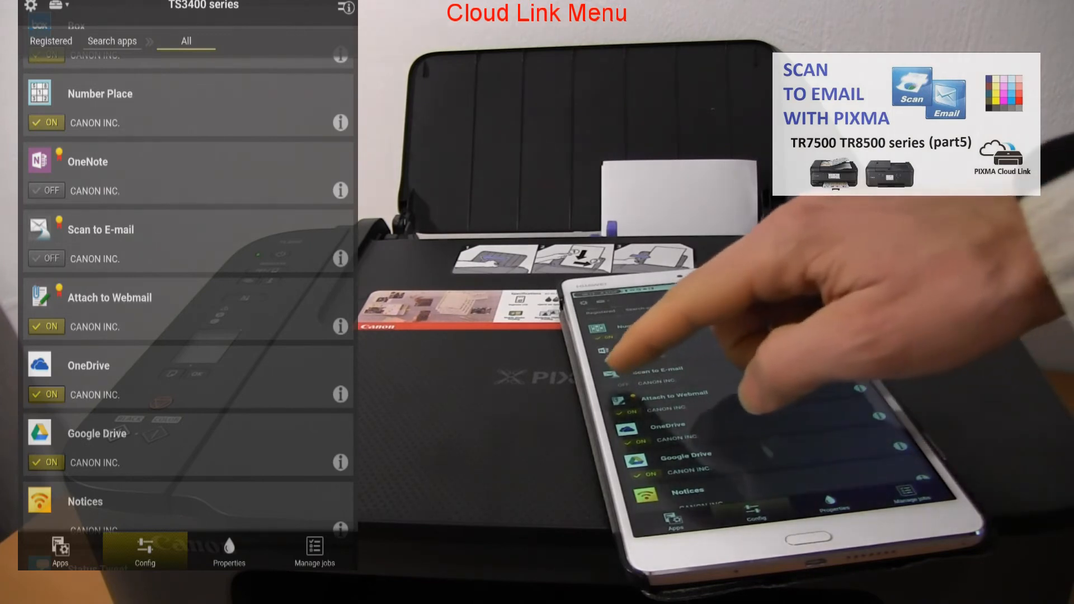
{"action": "left_click", "coordinate": [46, 258]}
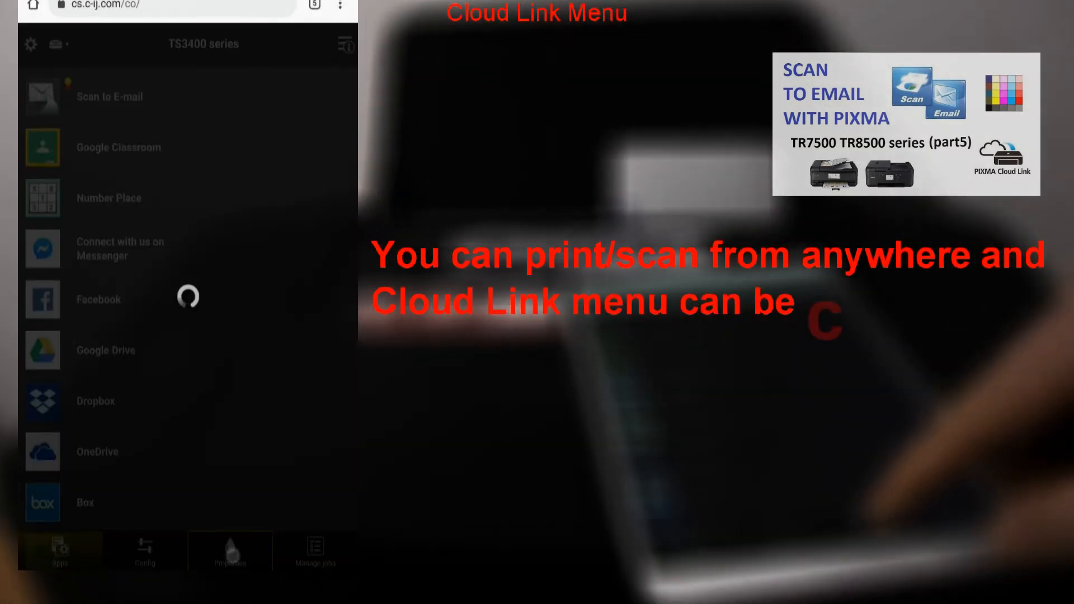
- View the estimated ink levels in Properties, then the job status list and its History
{"action": "left_click", "coordinate": [229, 552]}
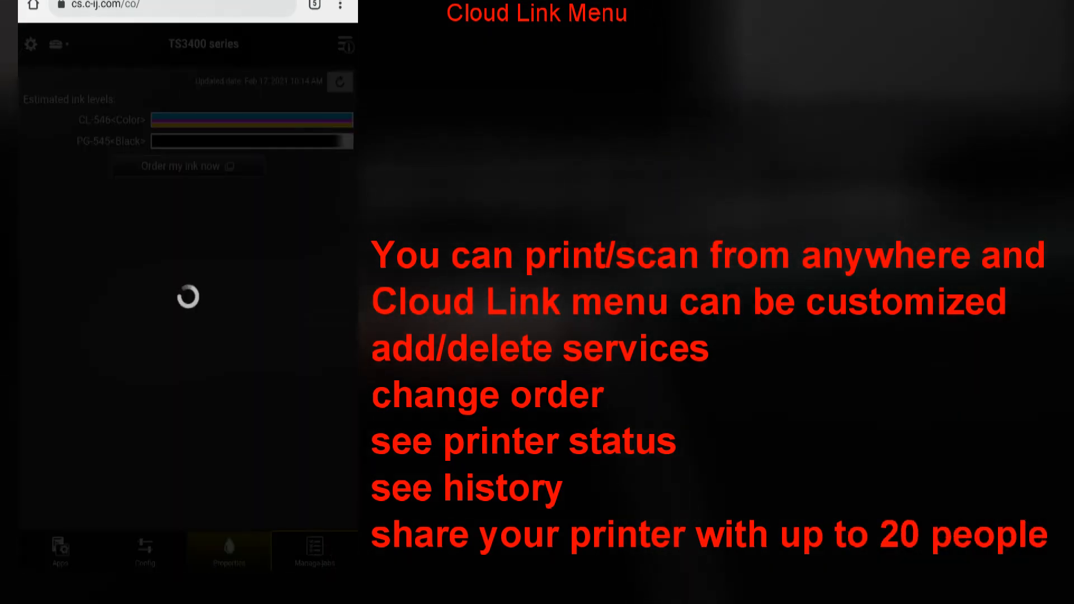
{"action": "left_click", "coordinate": [315, 552]}
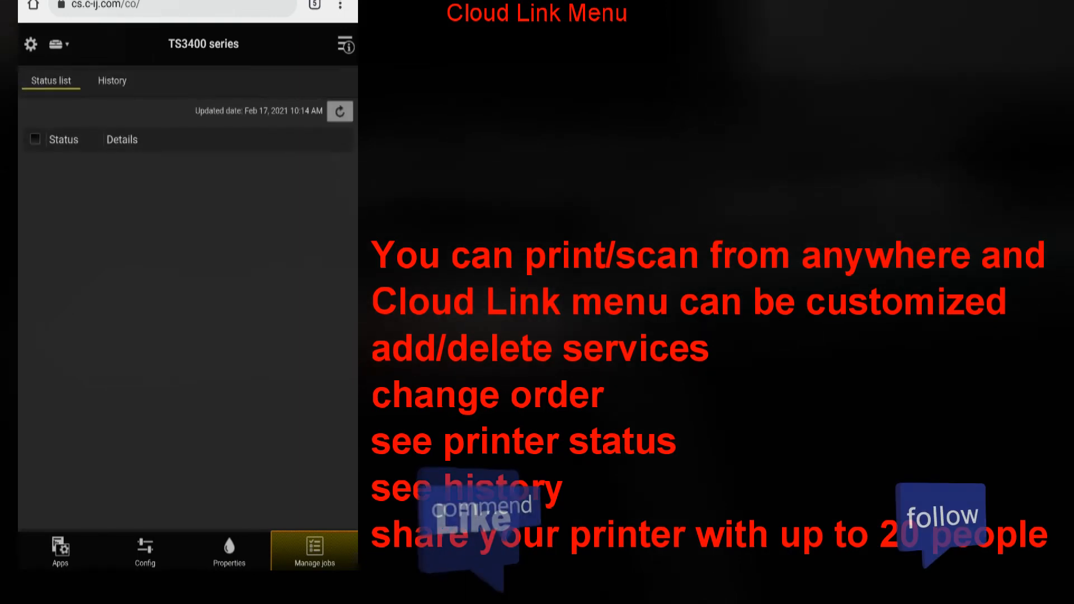
{"action": "left_click", "coordinate": [112, 81]}
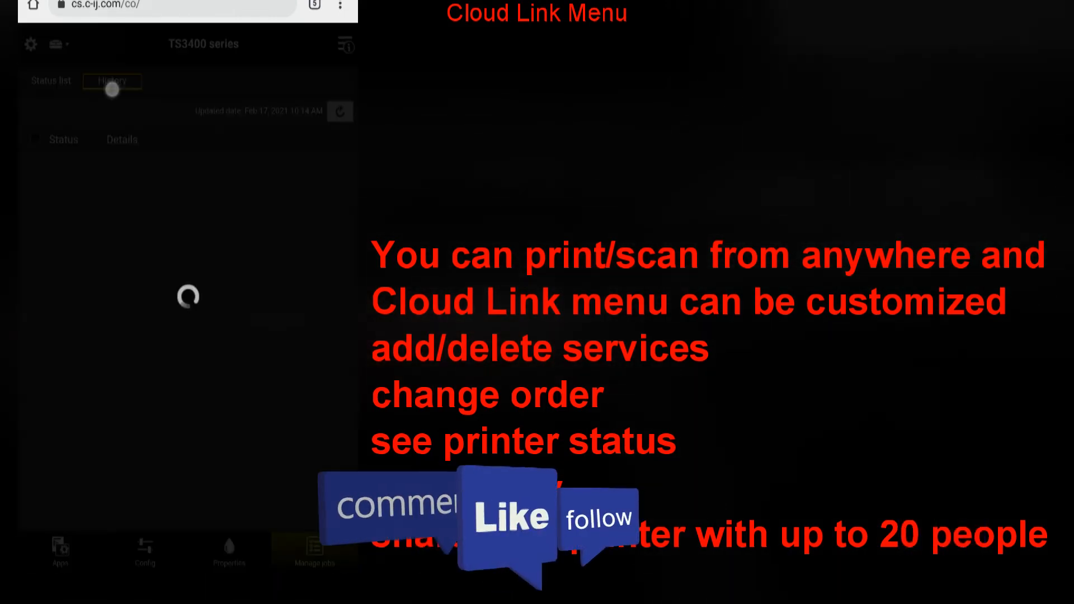
{"action": "left_click", "coordinate": [112, 81]}
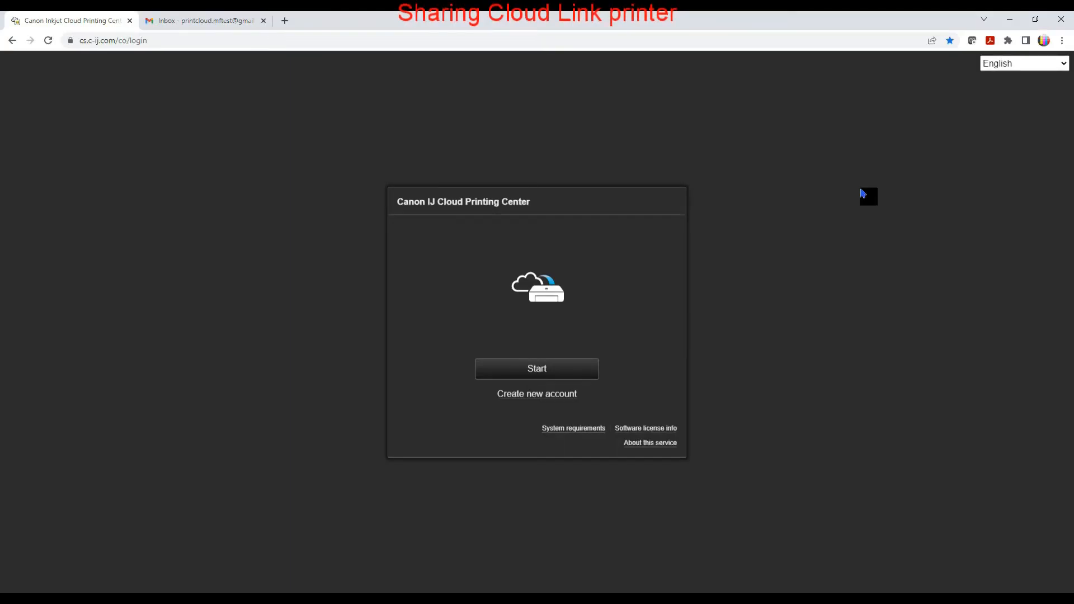
- Log in via Start, add a user from the User list by e-mail address and confirm the invitation
{"action": "left_click", "coordinate": [536, 368]}
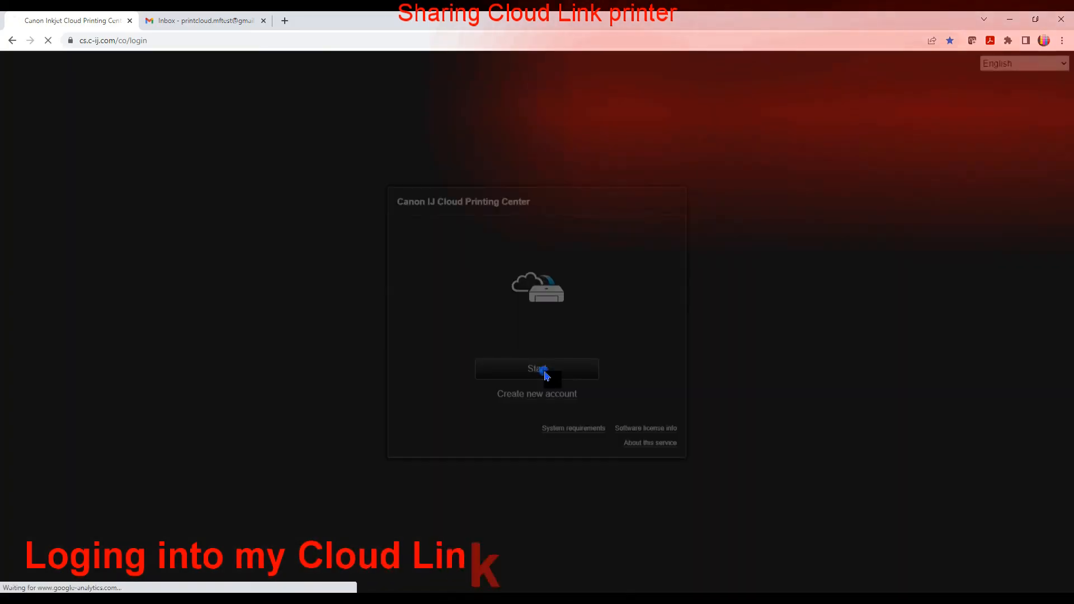
{"action": "left_click", "coordinate": [537, 368]}
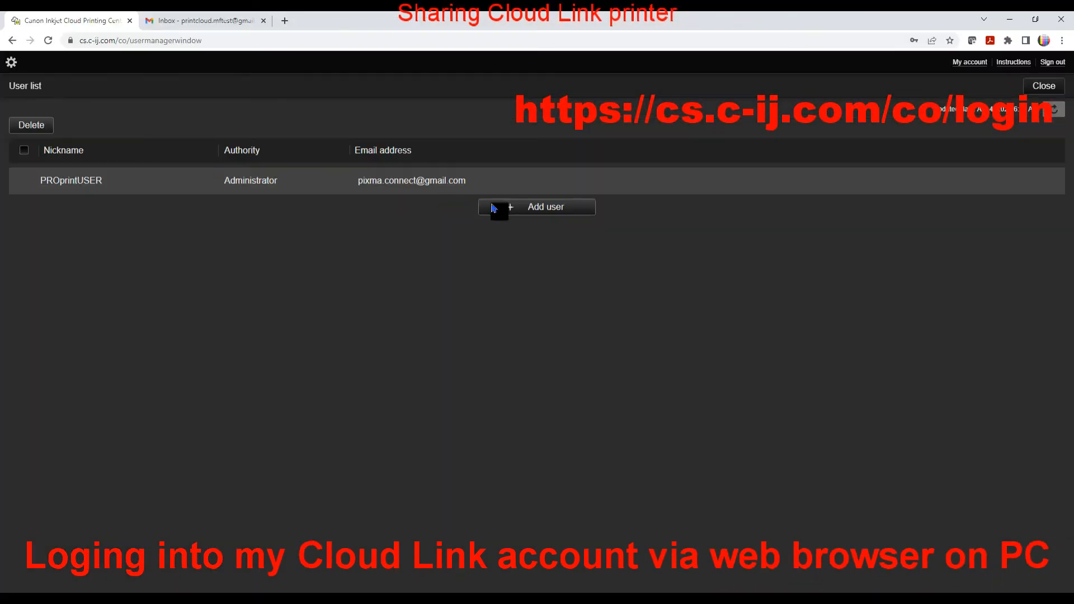
{"action": "left_click", "coordinate": [536, 207]}
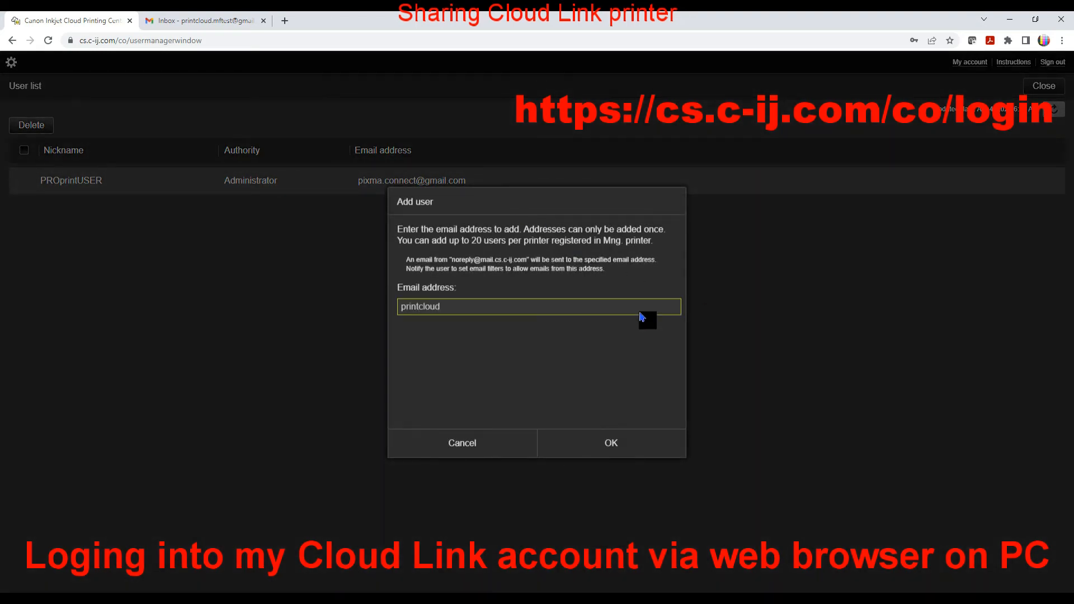
{"action": "left_click", "coordinate": [609, 443]}
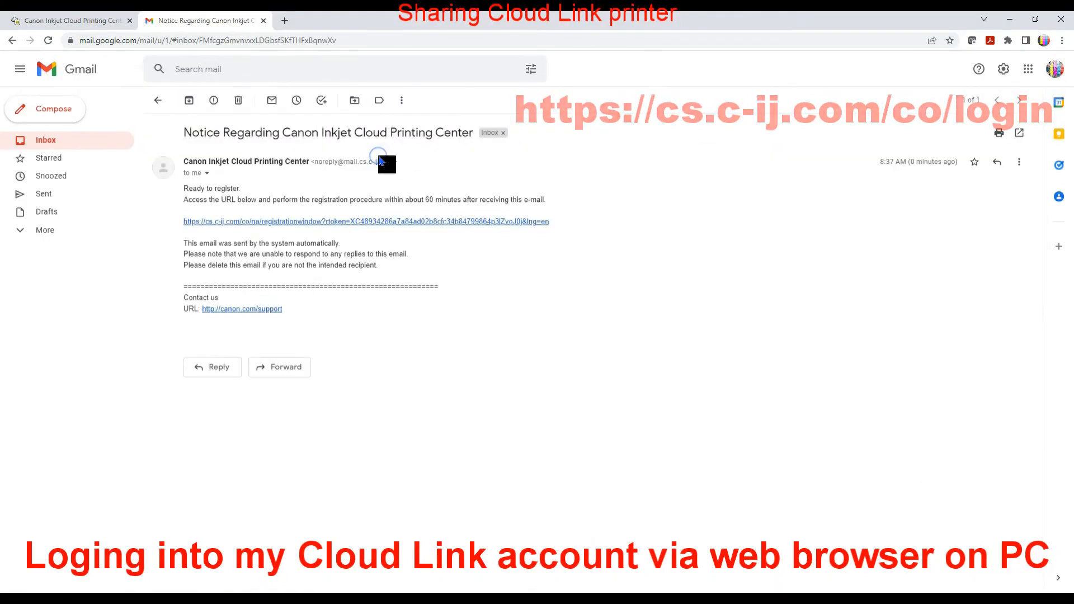
- Follow the invitation's registration link and register the account as AddedPIXMAuser
{"action": "left_click", "coordinate": [365, 222]}
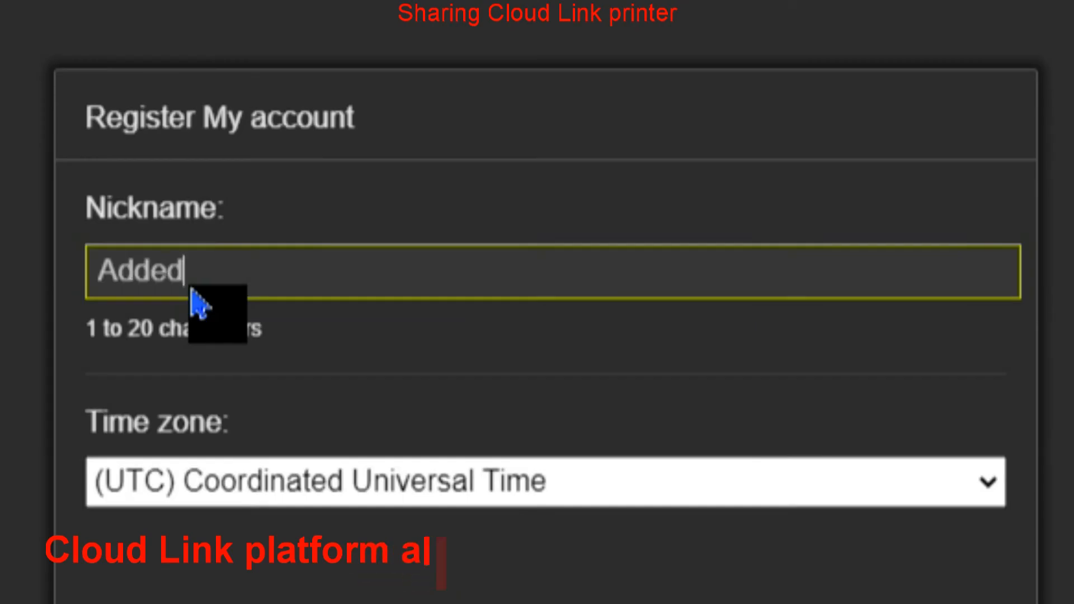
{"action": "left_click", "coordinate": [969, 62]}
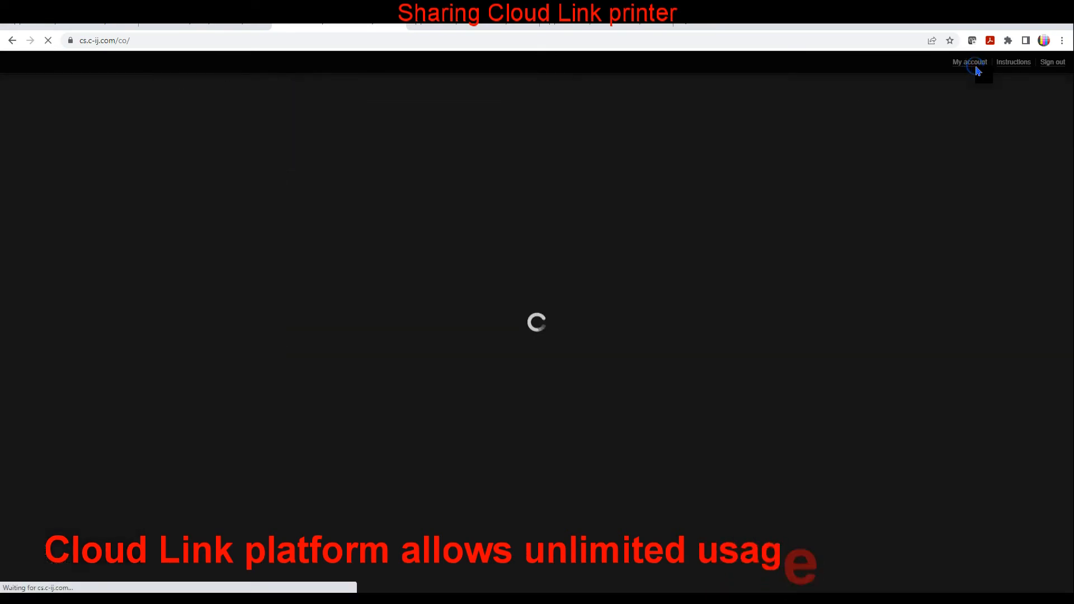
{"action": "left_click", "coordinate": [969, 62]}
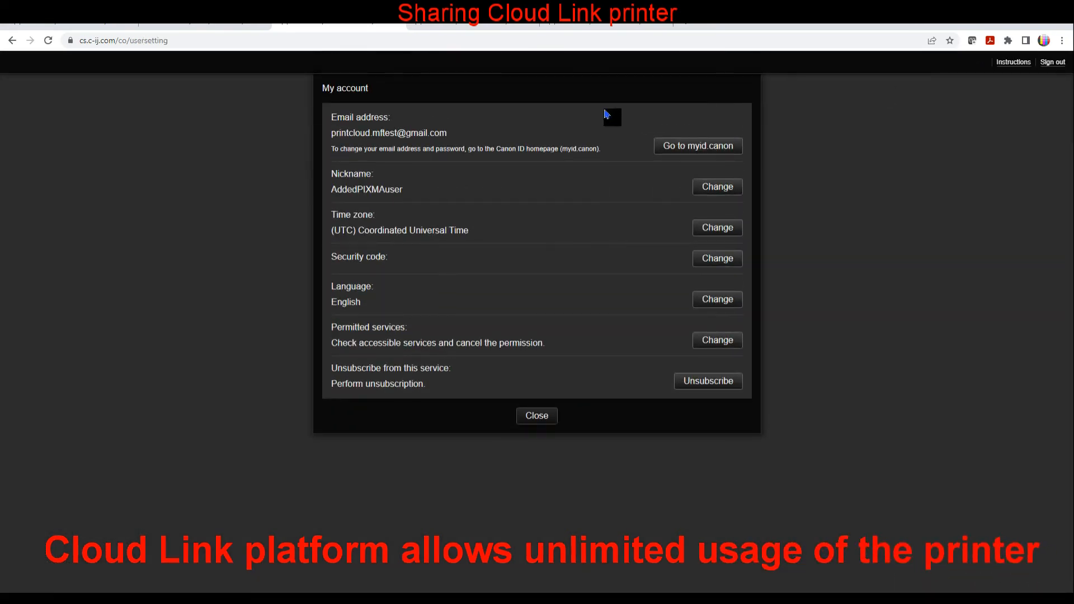
- Review My account settings, then check the Manage users list of people sharing the printer
{"action": "left_click", "coordinate": [536, 416]}
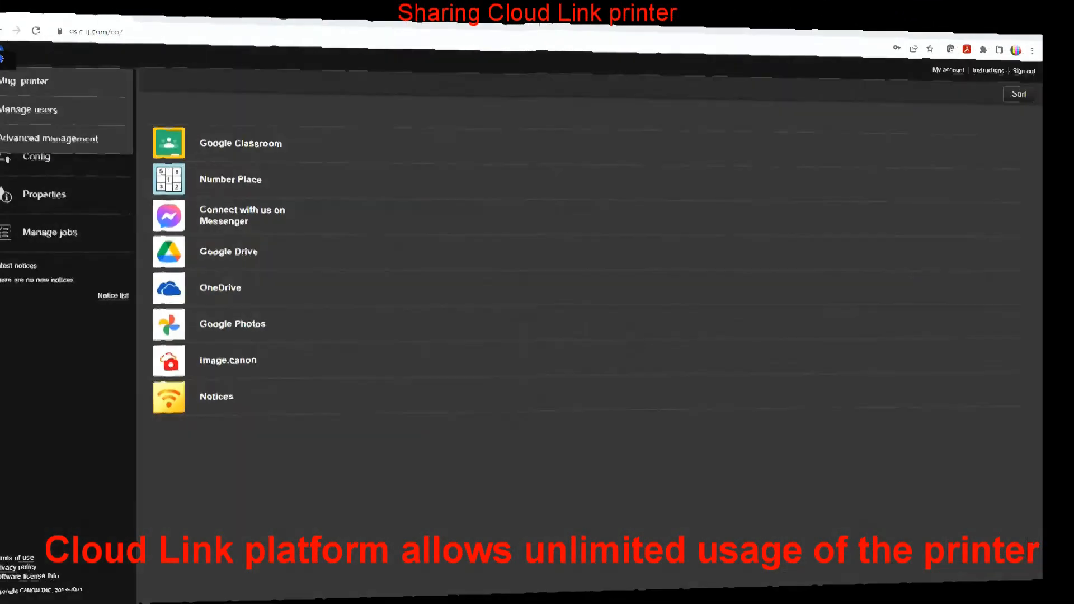
{"action": "left_click", "coordinate": [29, 110]}
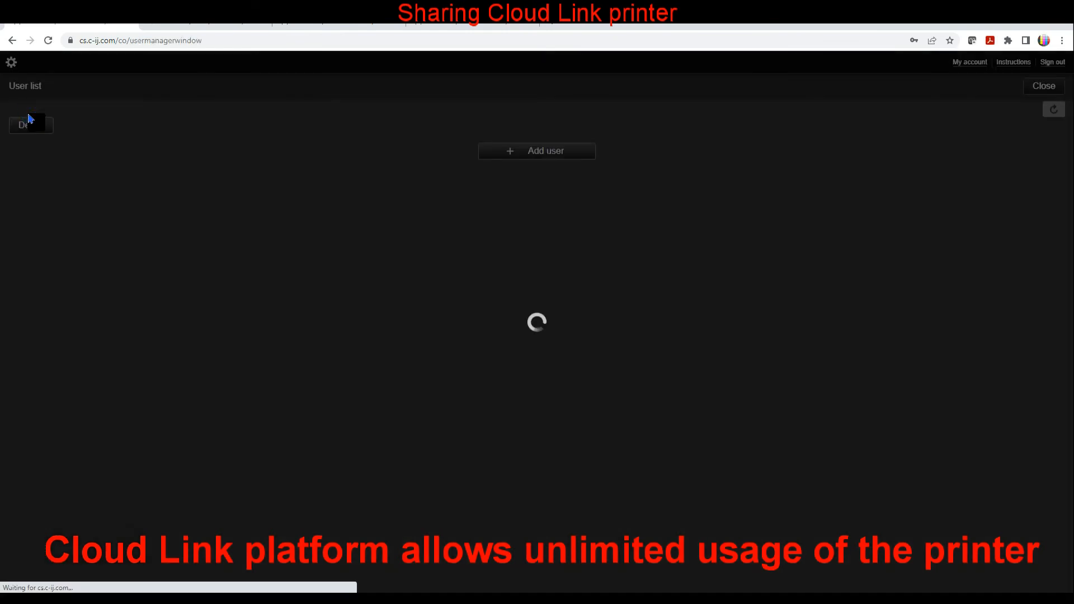
{"action": "left_click", "coordinate": [251, 212]}
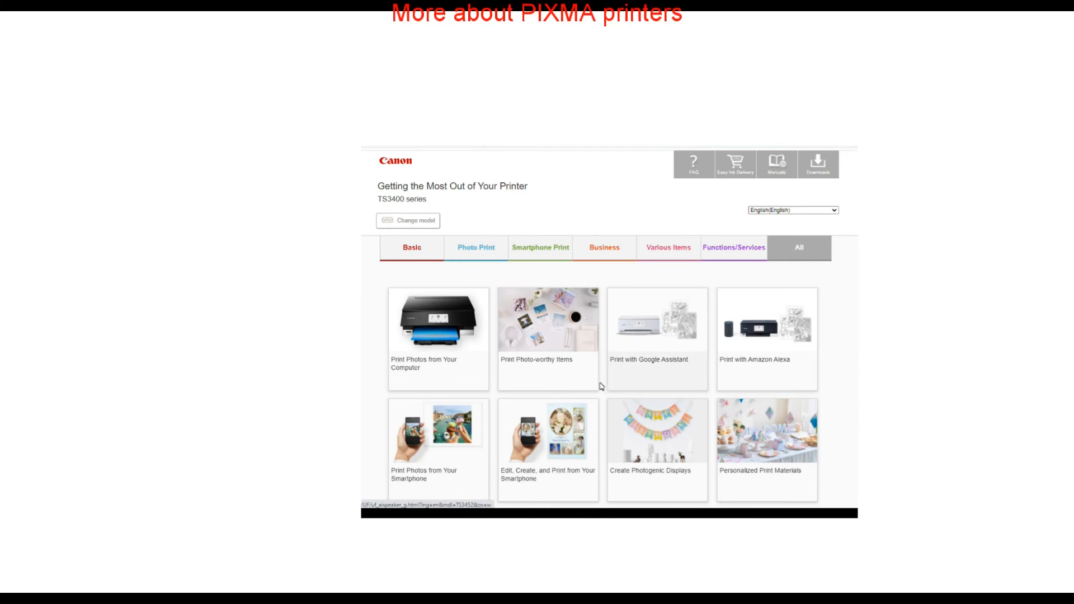
- Browse the Getting the Most Out of Your Printer tips and switch to the Functions/Services category
{"action": "scroll", "scroll_direction": "down", "scroll_amount": 3}
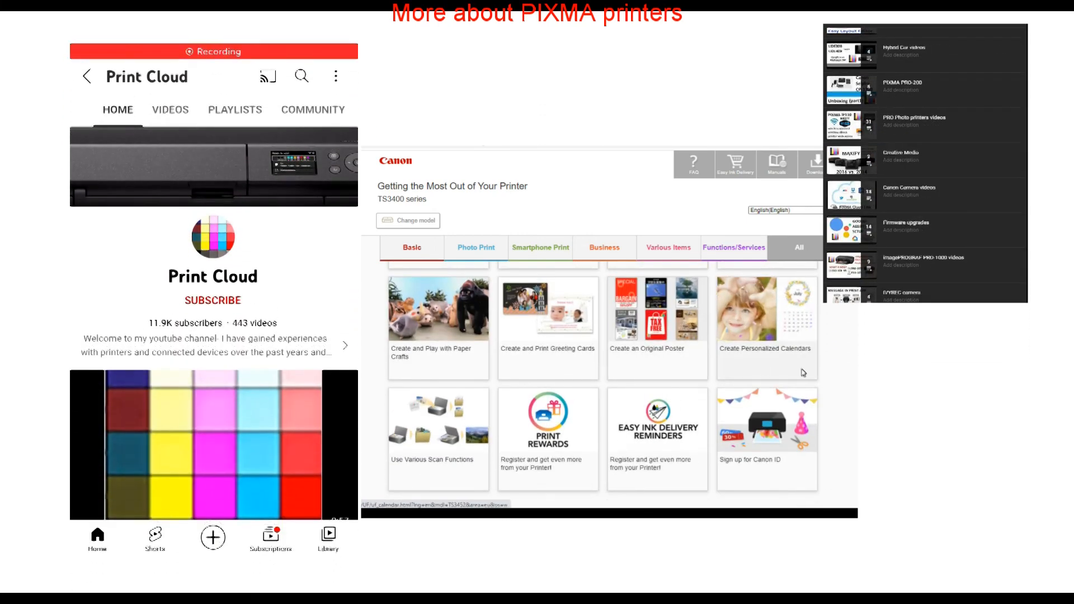
{"action": "left_click", "coordinate": [213, 300]}
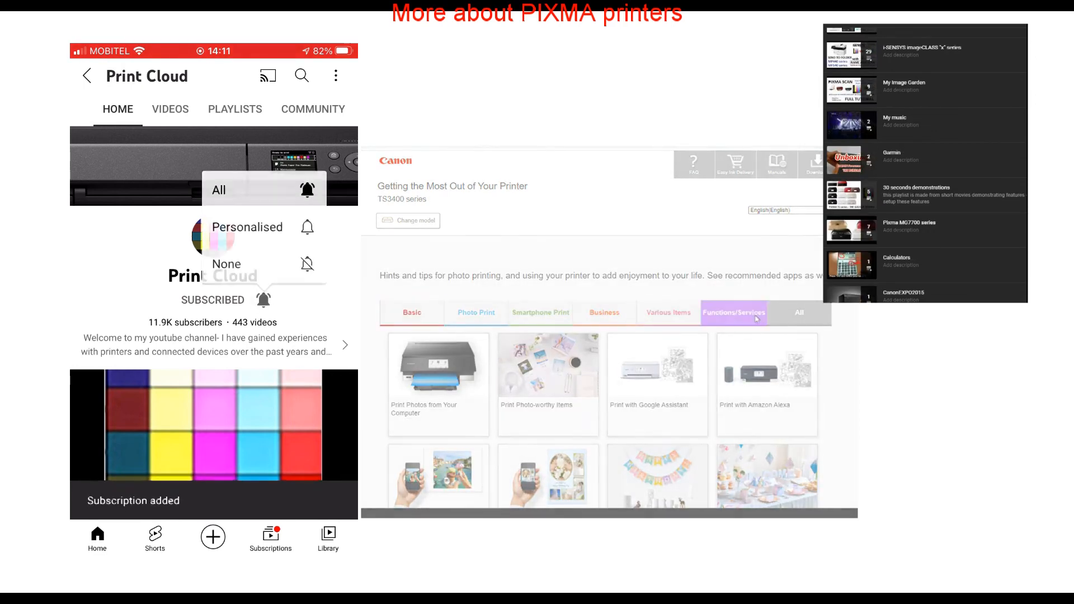
{"action": "left_click", "coordinate": [218, 190]}
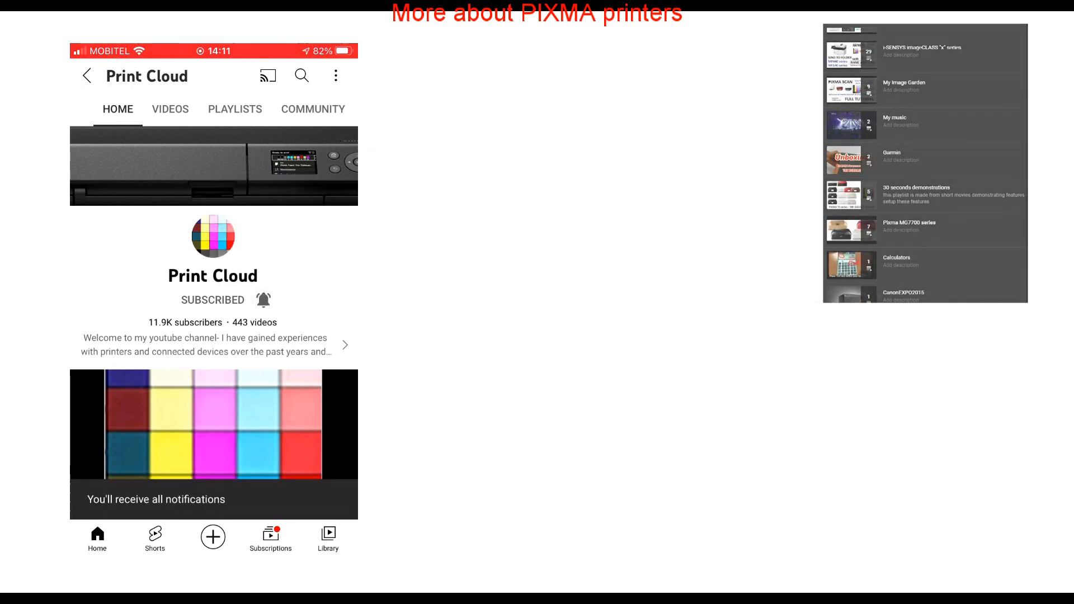
{"action": "scroll", "scroll_direction": "down", "scroll_amount": 3}
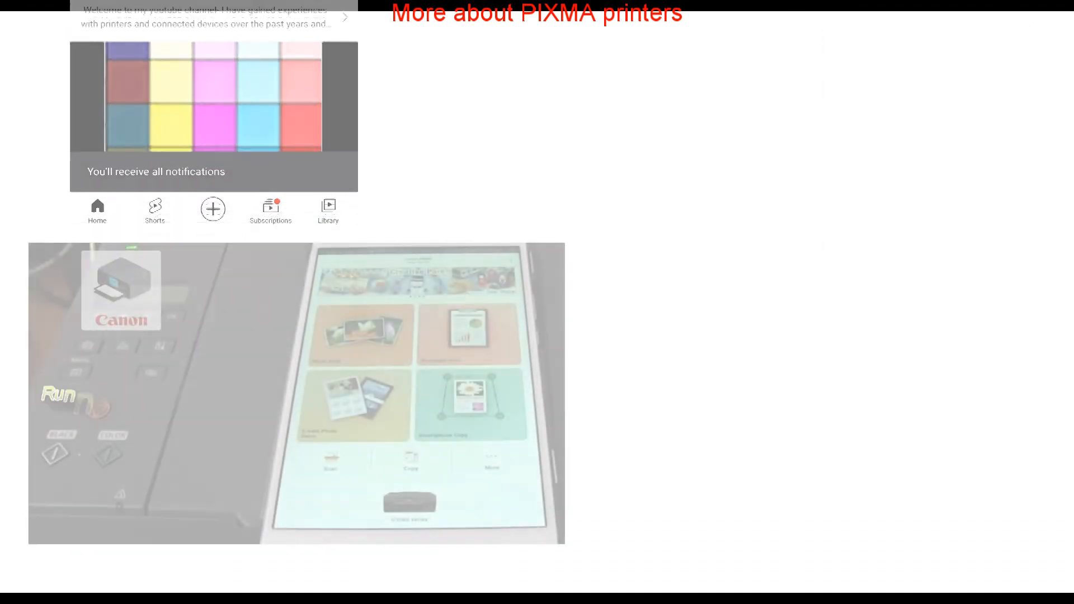